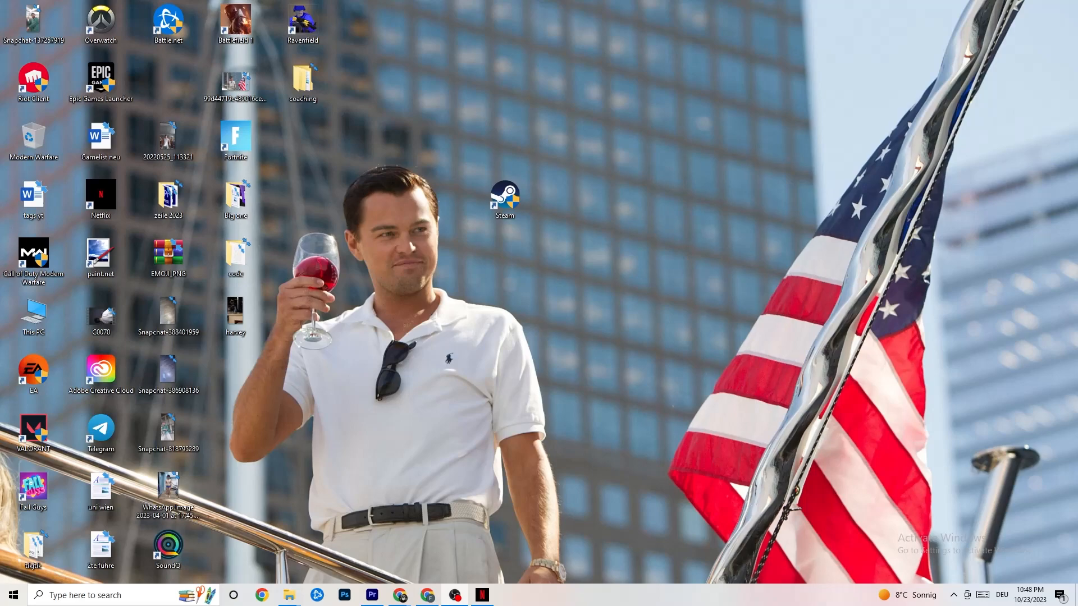
mouse_move(744, 225)
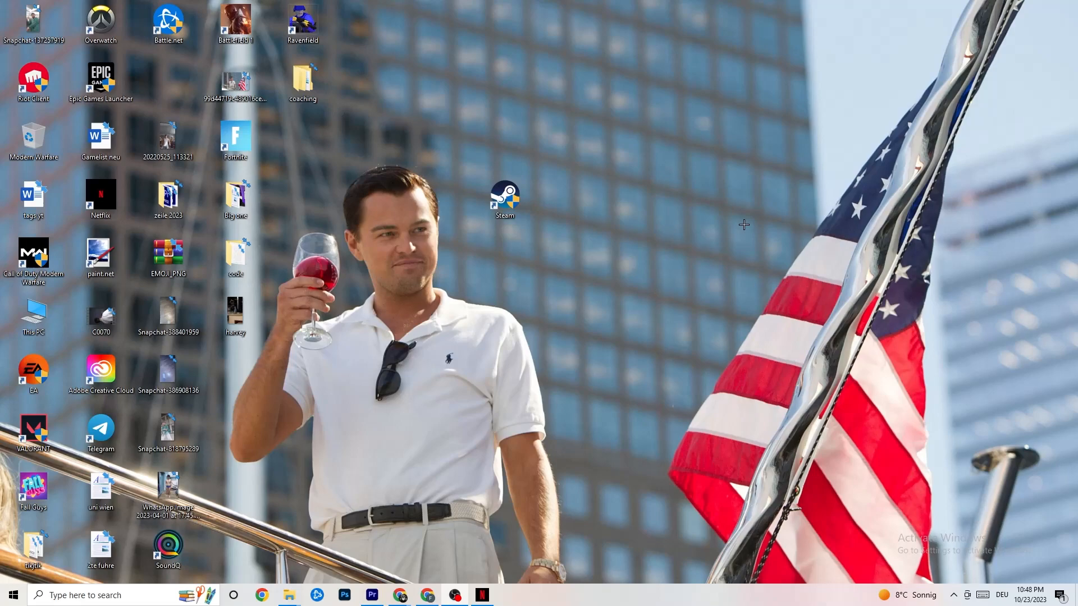
mouse_move(768, 201)
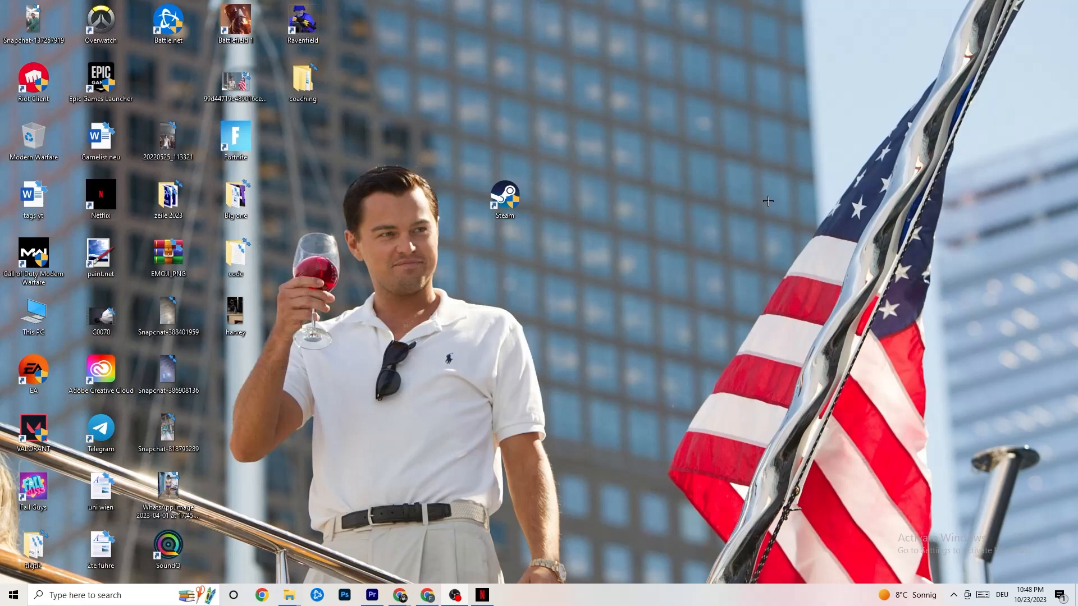
mouse_move(626, 235)
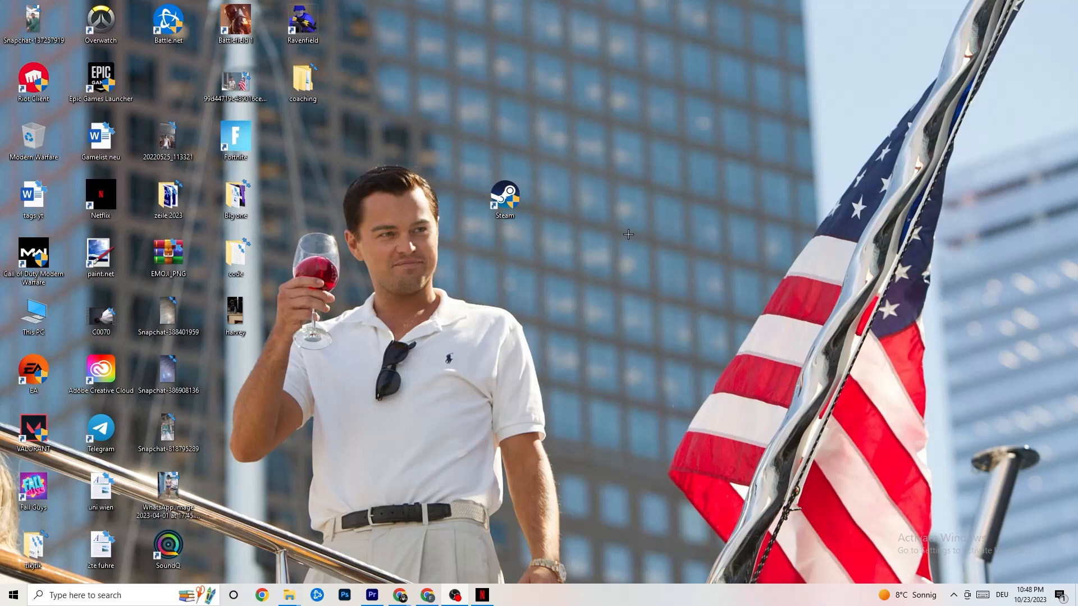
Reach the Windows Update page via Start, Settings, then Update & Security
left_click(11, 596)
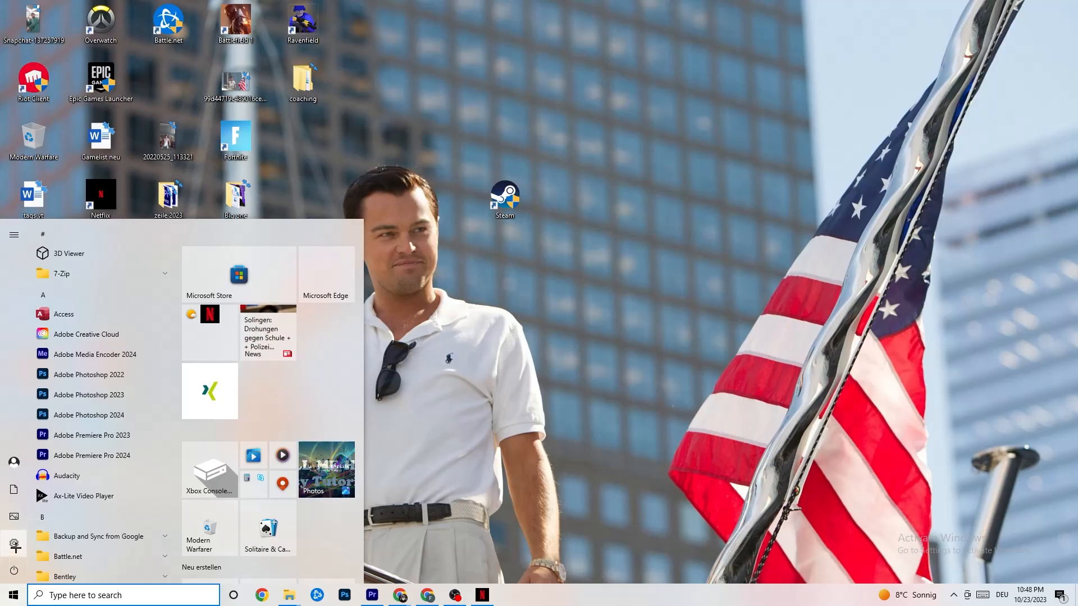
left_click(15, 537)
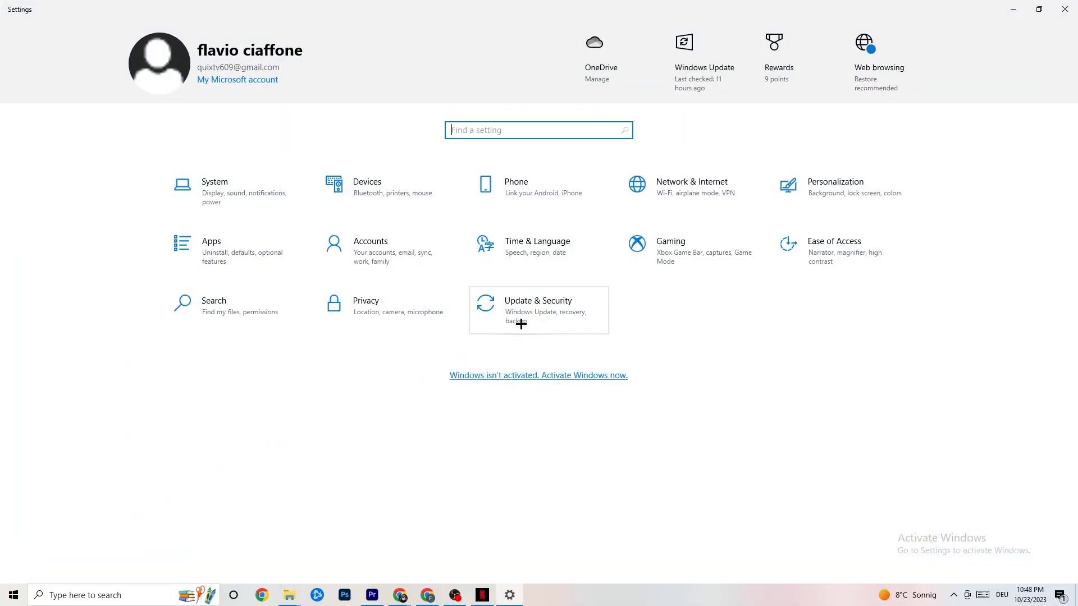
left_click(538, 310)
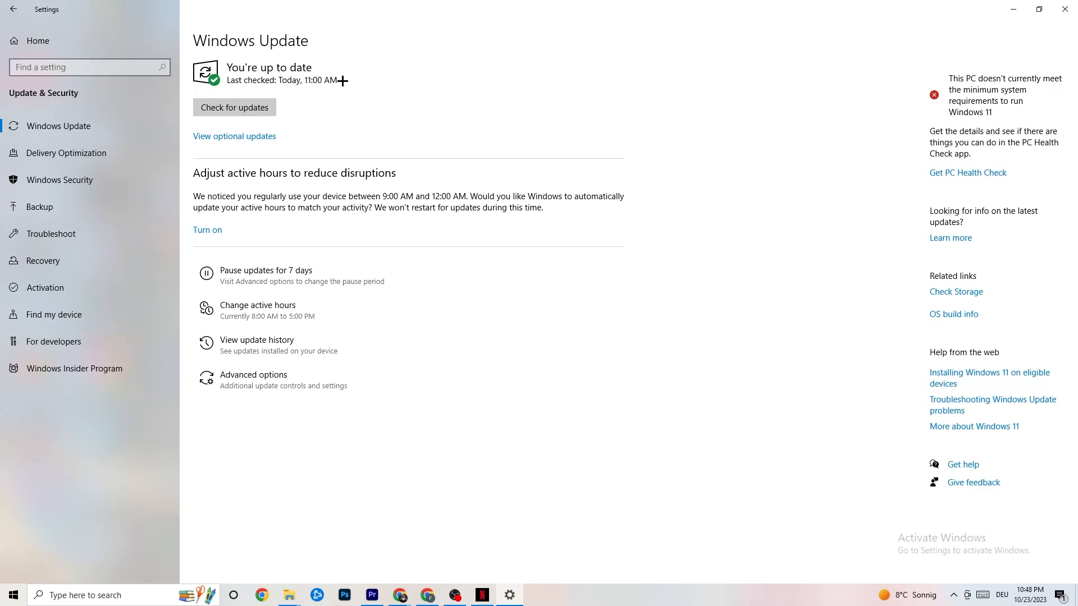
mouse_move(404, 134)
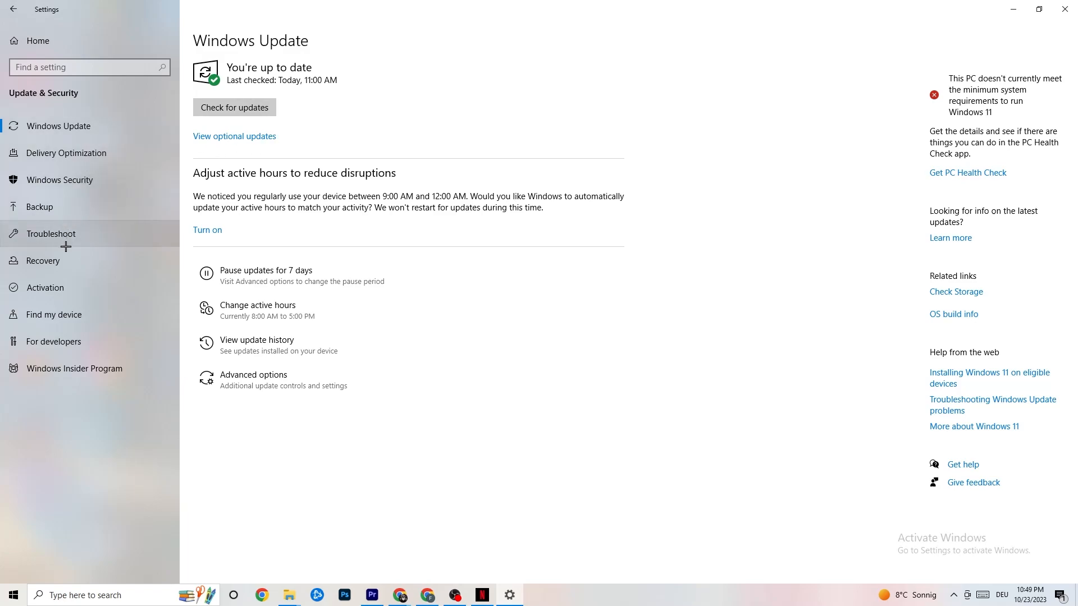
Show the Troubleshoot page, which lists no recommended troubleshooters
left_click(51, 233)
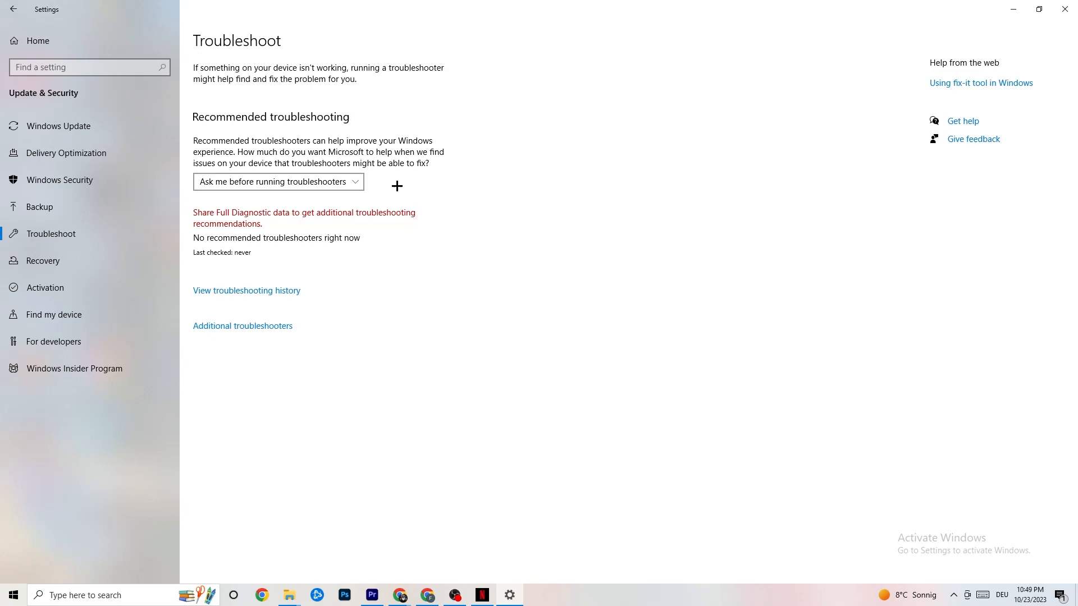
mouse_move(589, 81)
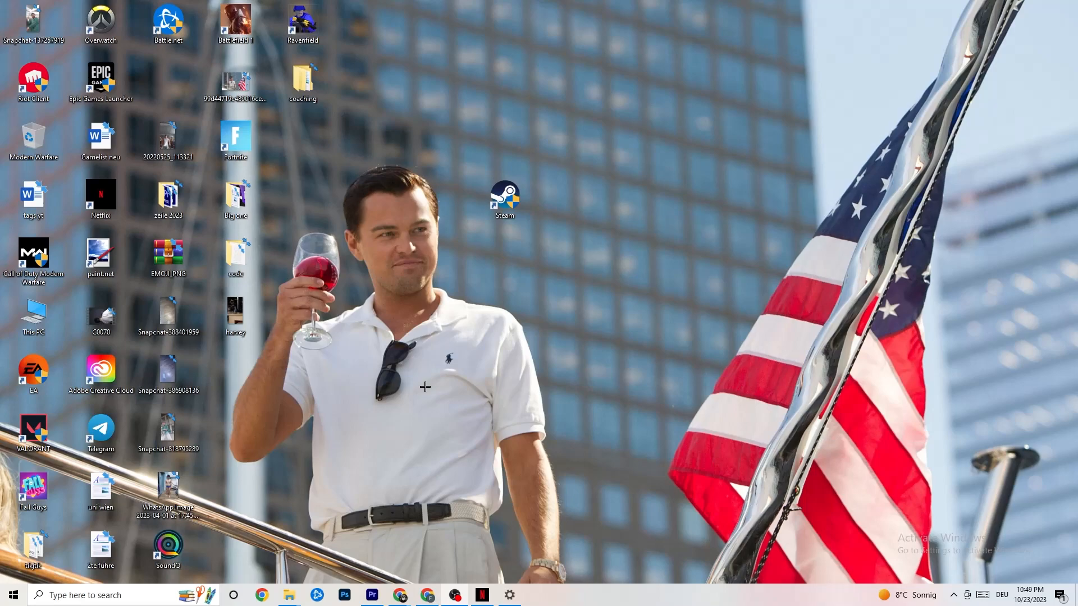
left_click_drag(505, 196, 494, 210)
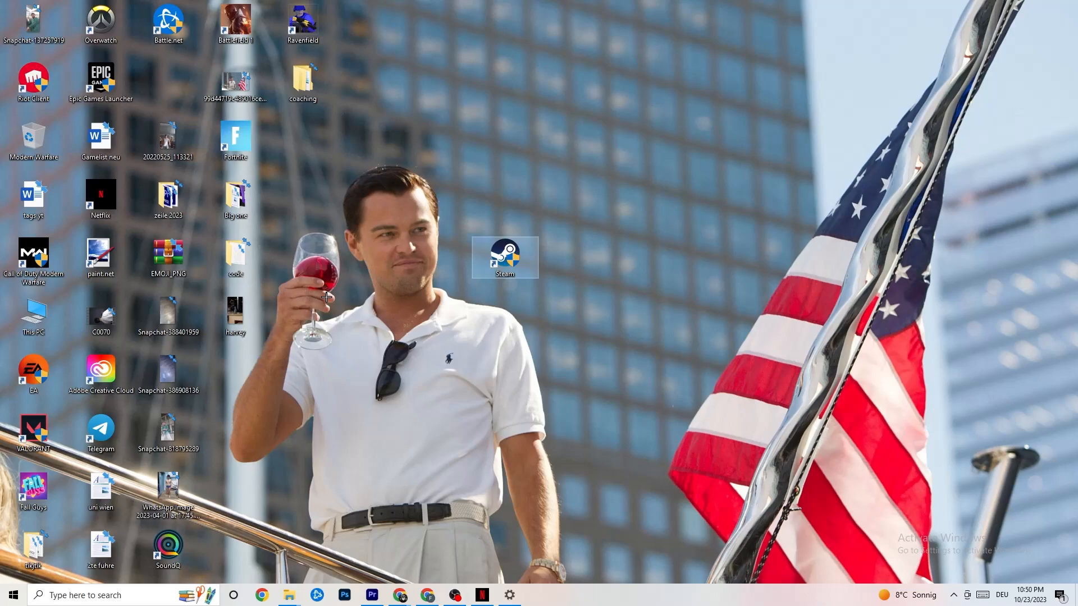
right_click(504, 257)
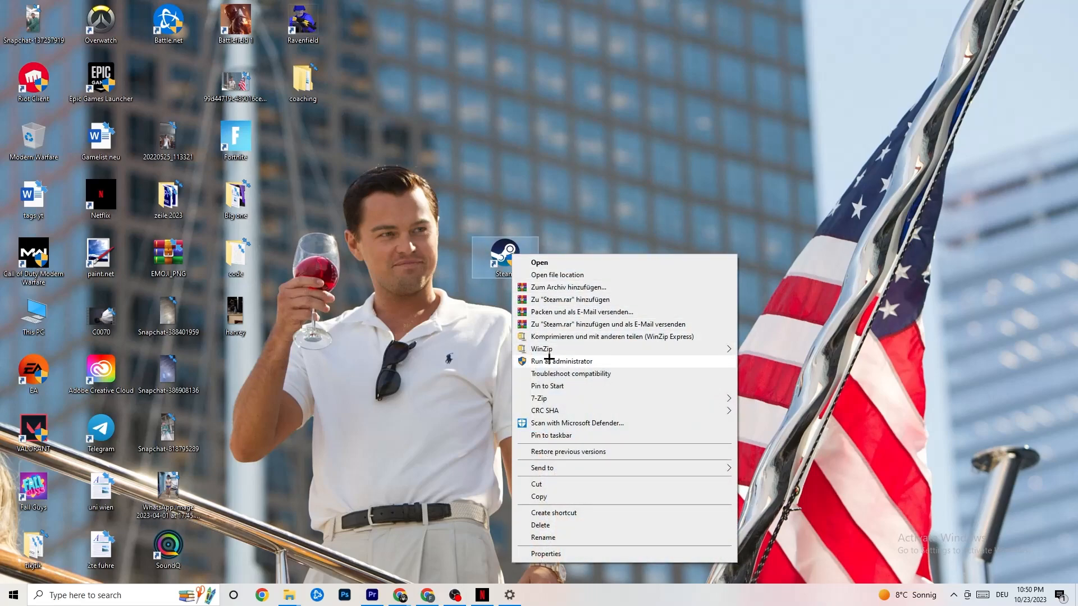
left_click(395, 327)
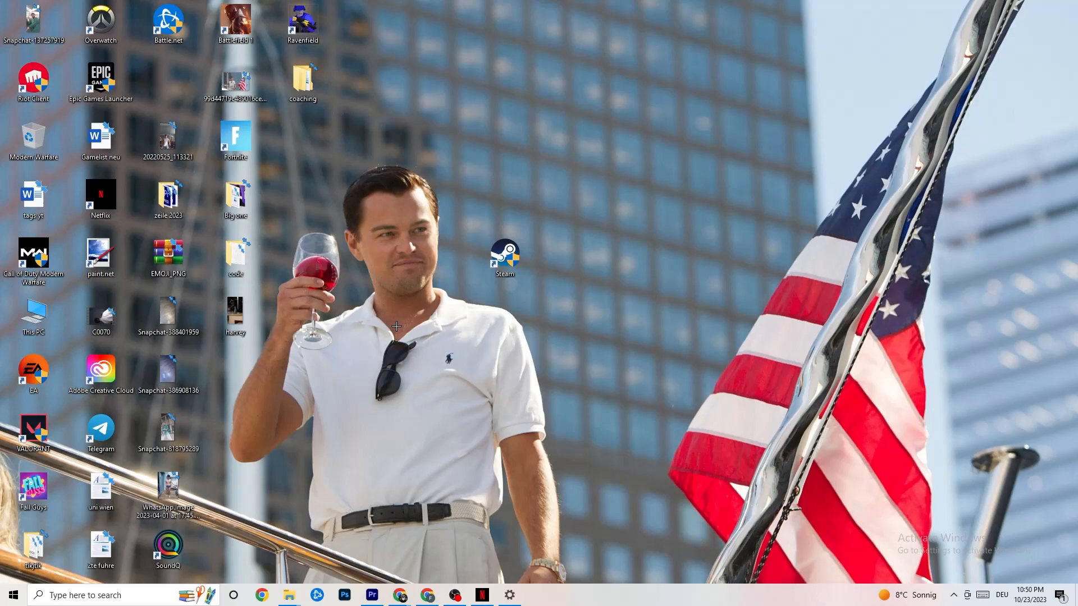
left_click(504, 258)
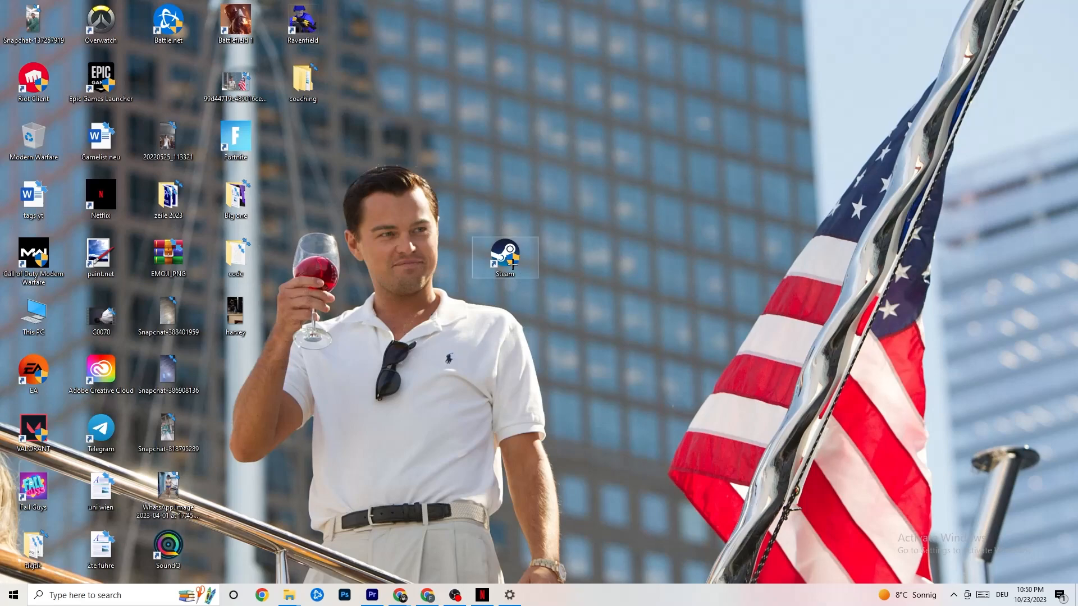
In Steam's shortcut properties, set Windows 8 compatibility mode and keep Run as administrator
right_click(504, 257)
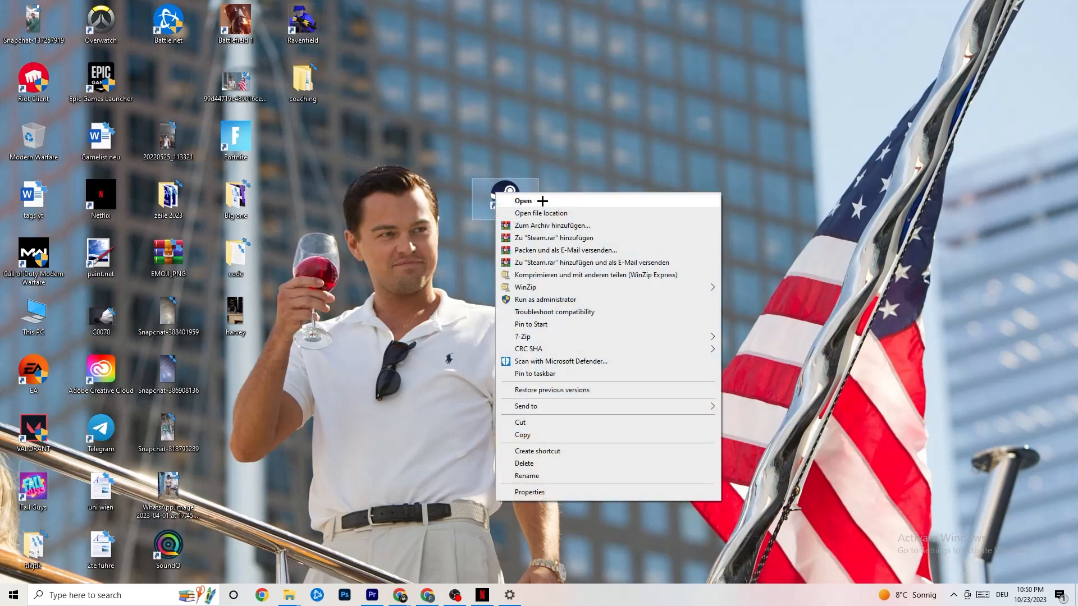
mouse_move(538, 492)
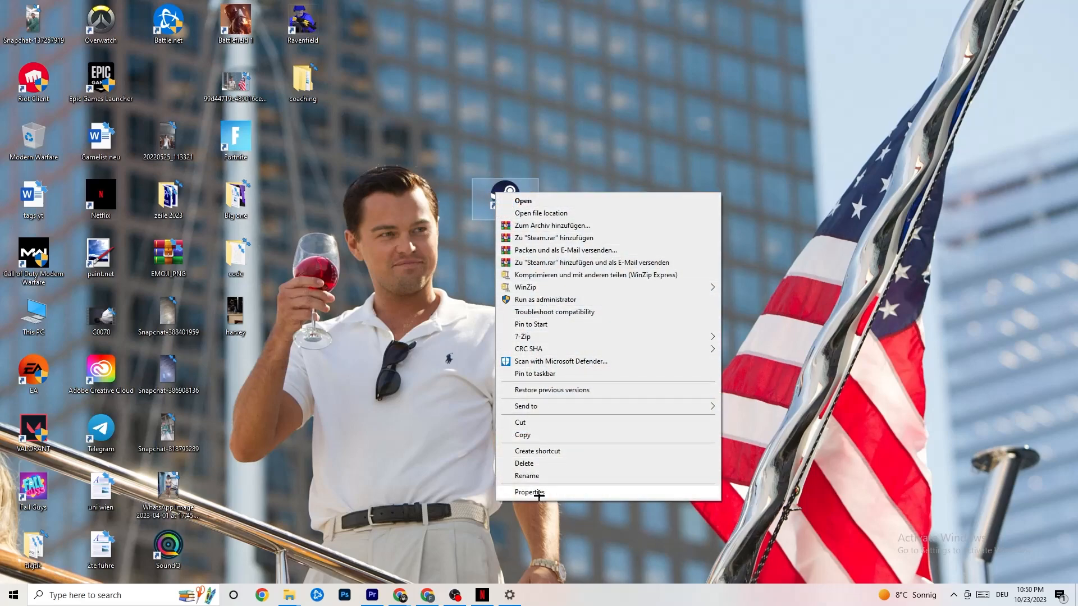
left_click(529, 492)
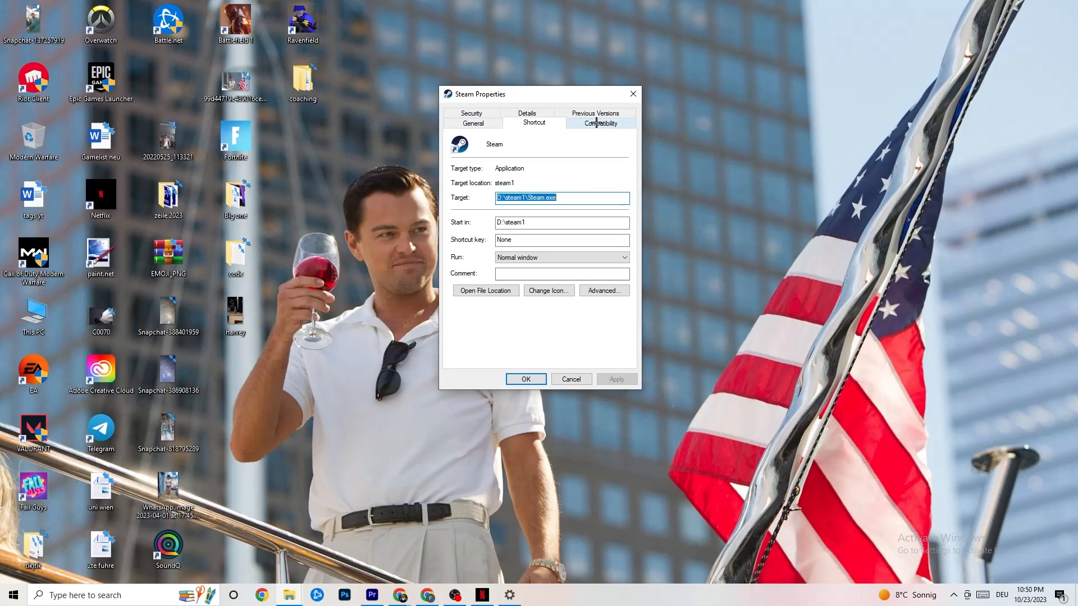
left_click(600, 124)
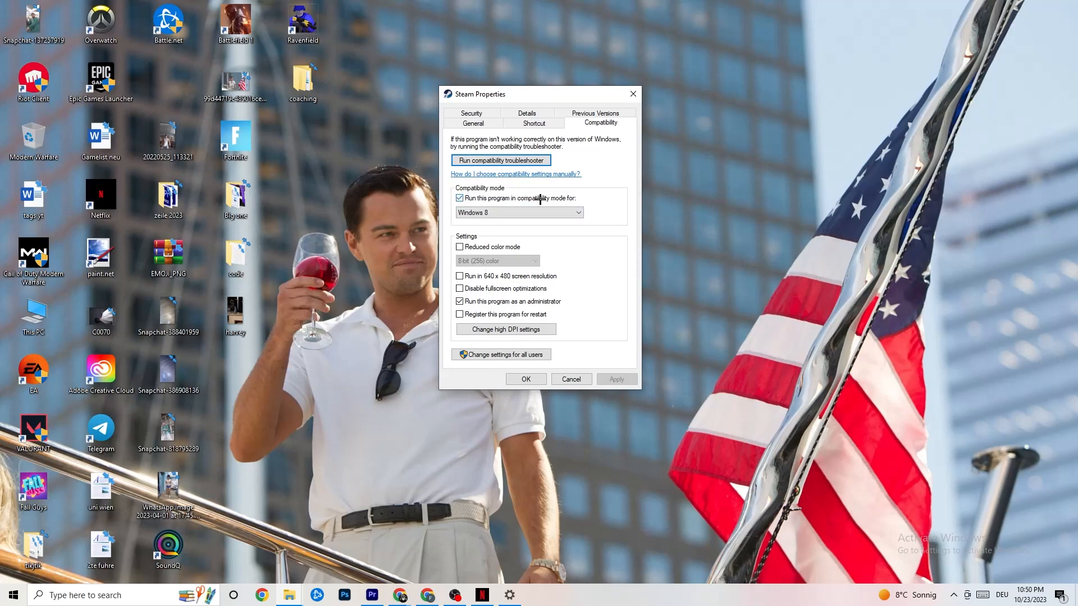
left_click(517, 212)
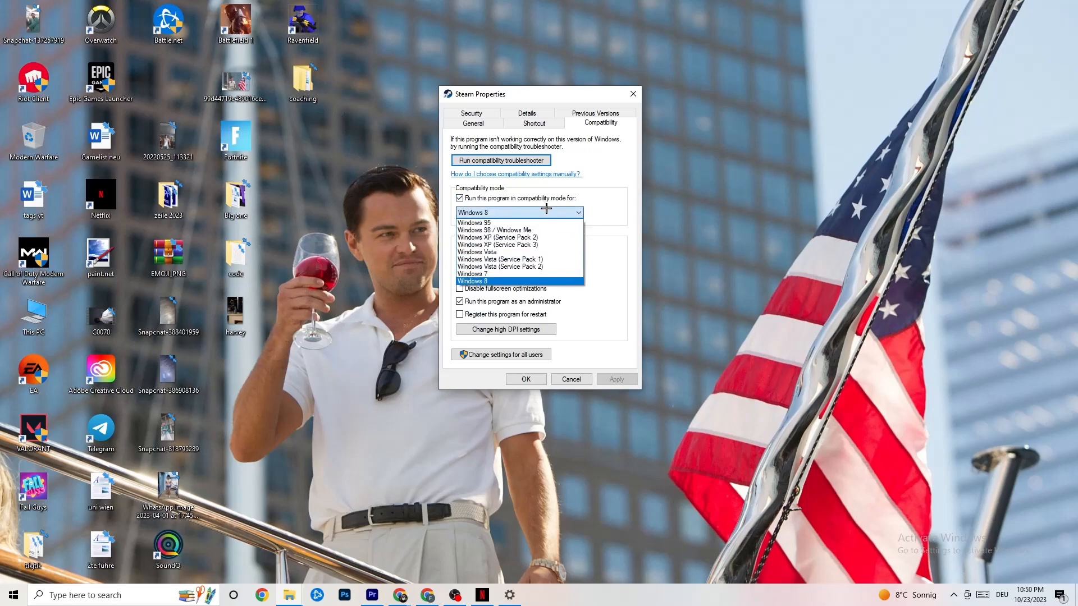
mouse_move(526, 282)
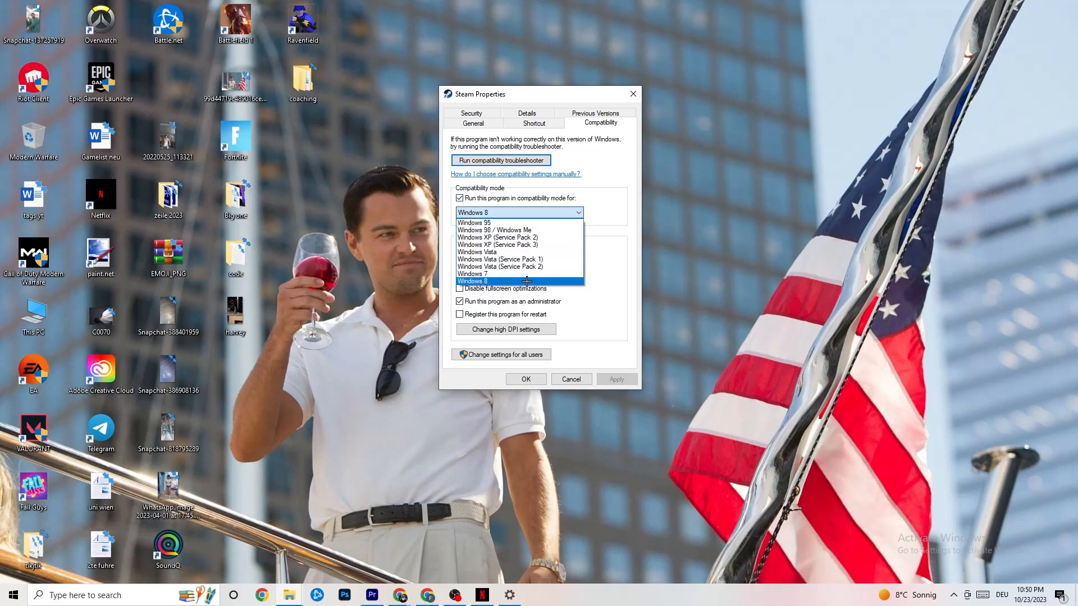
left_click(473, 281)
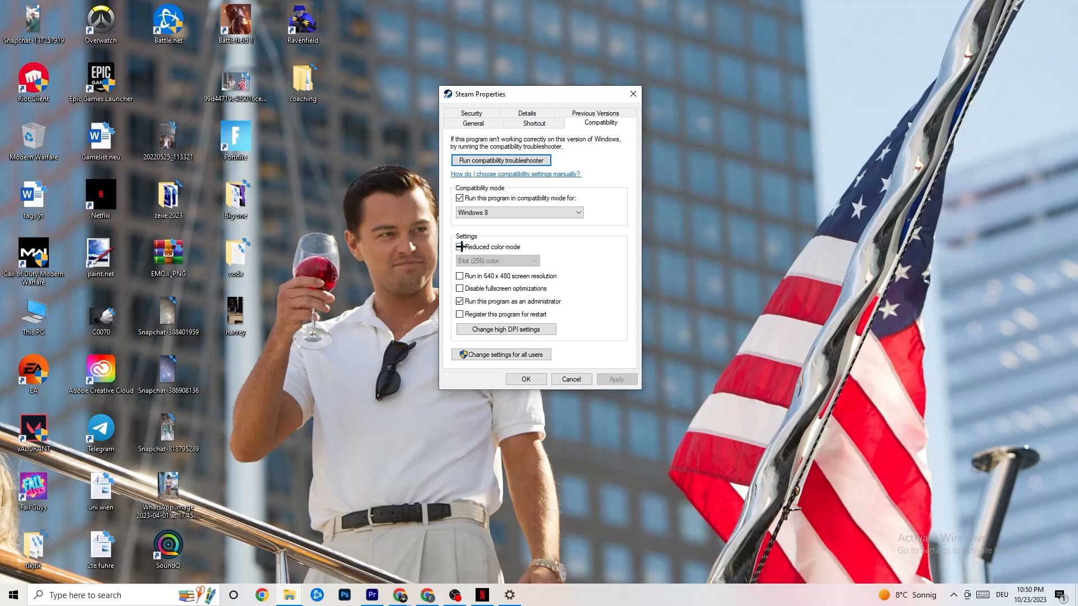
left_click(460, 247)
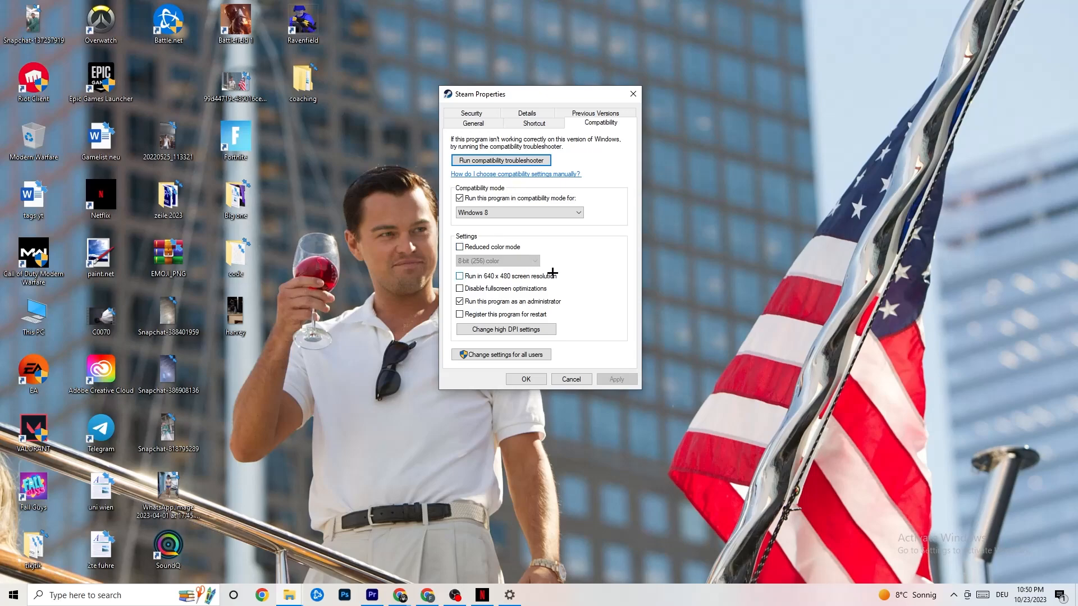
mouse_move(550, 288)
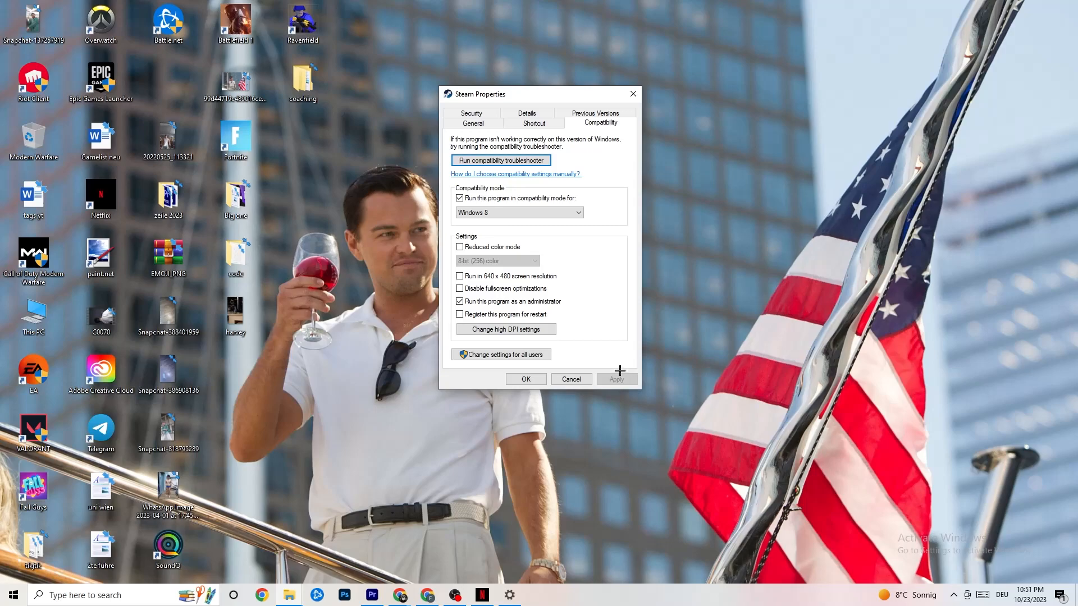
mouse_move(635, 382)
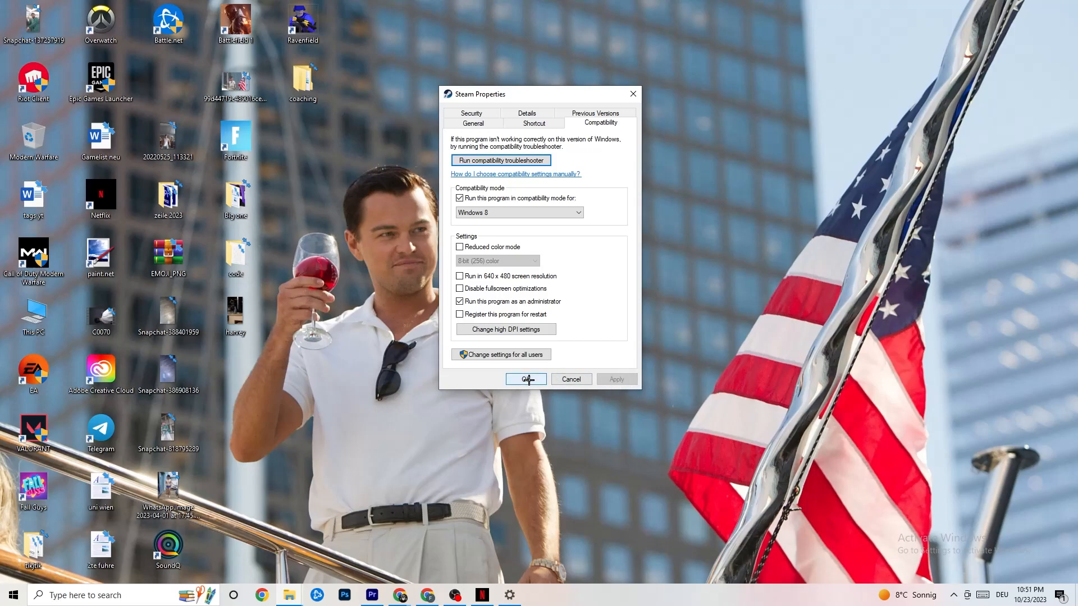
left_click(524, 378)
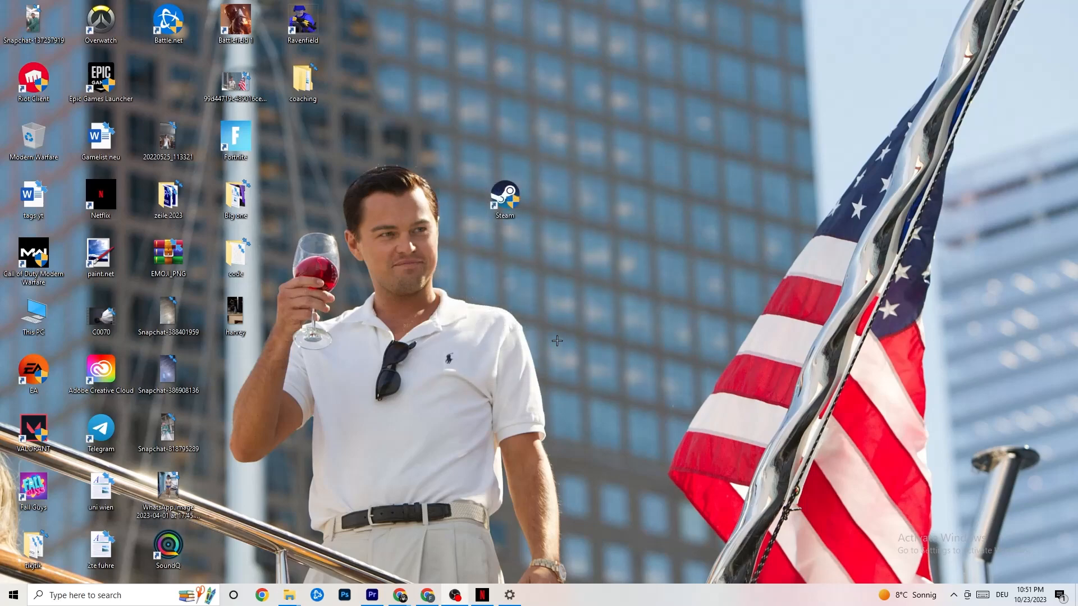
mouse_move(361, 435)
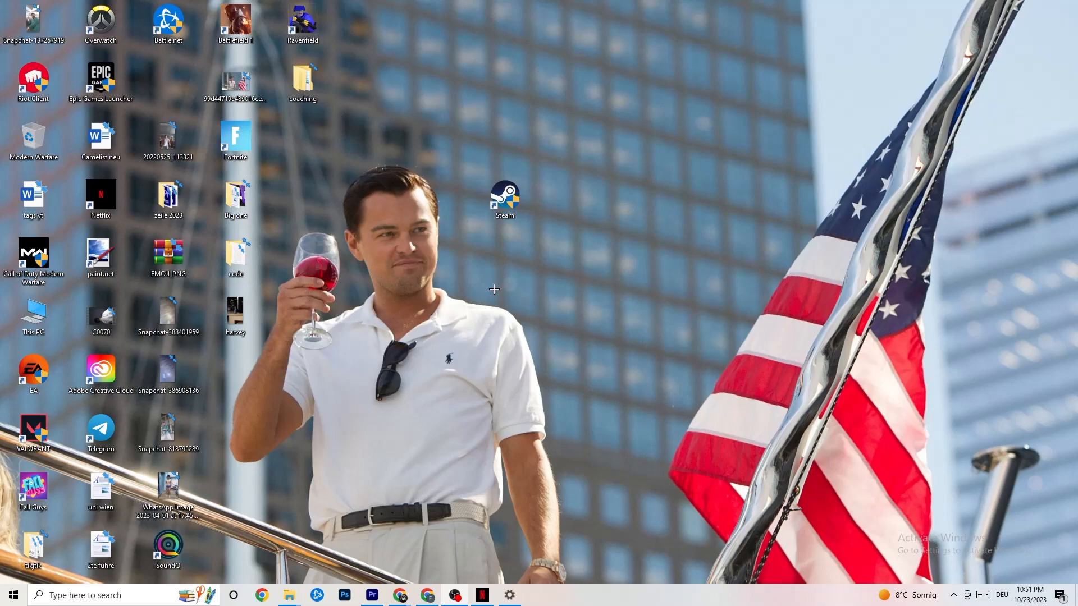
mouse_move(504, 219)
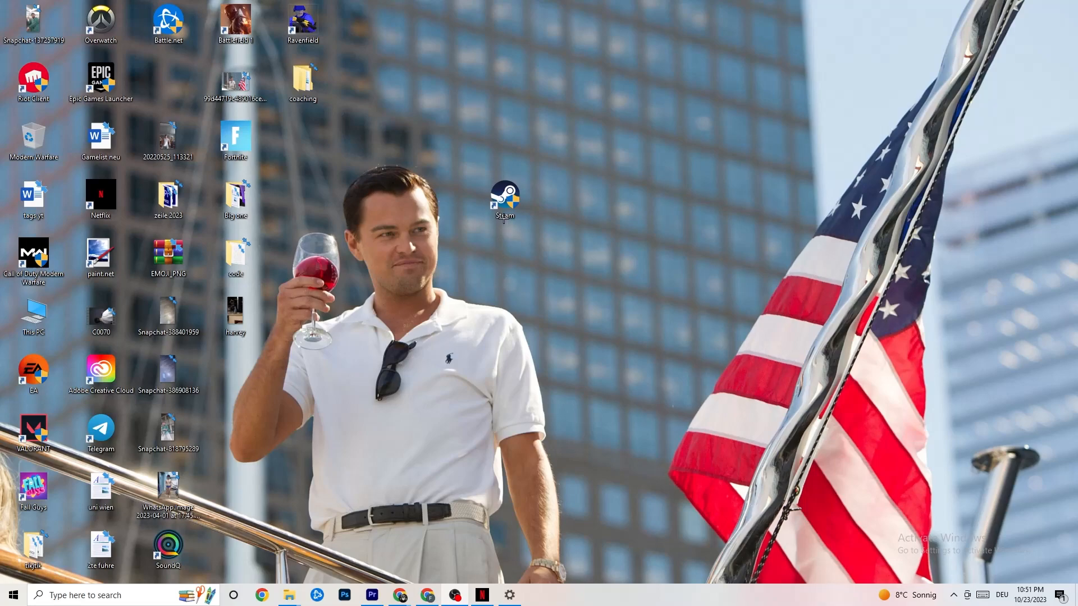
left_click(505, 200)
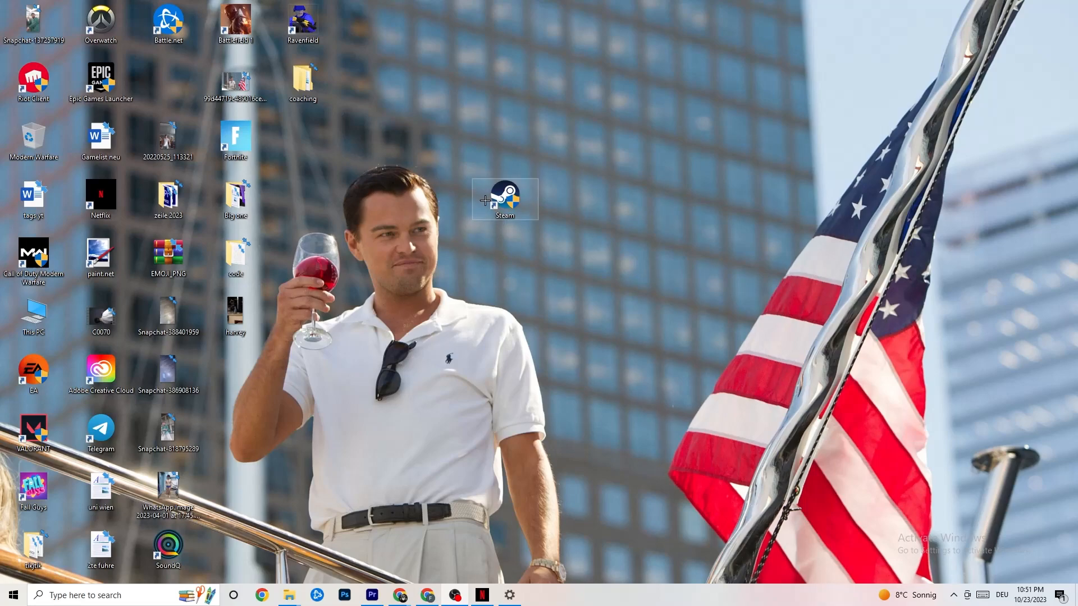
right_click(504, 199)
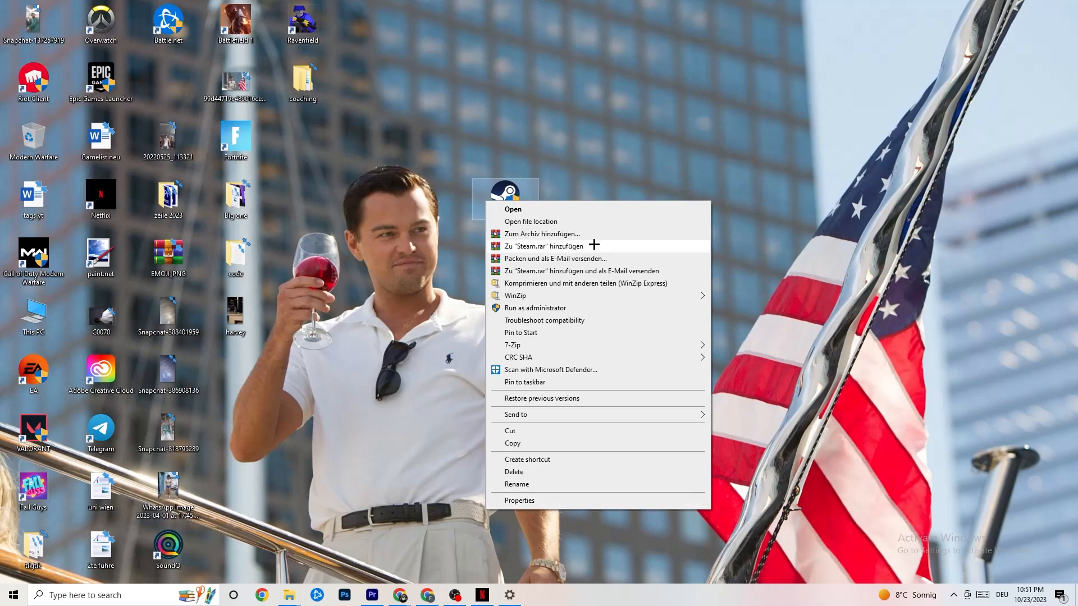
left_click(464, 250)
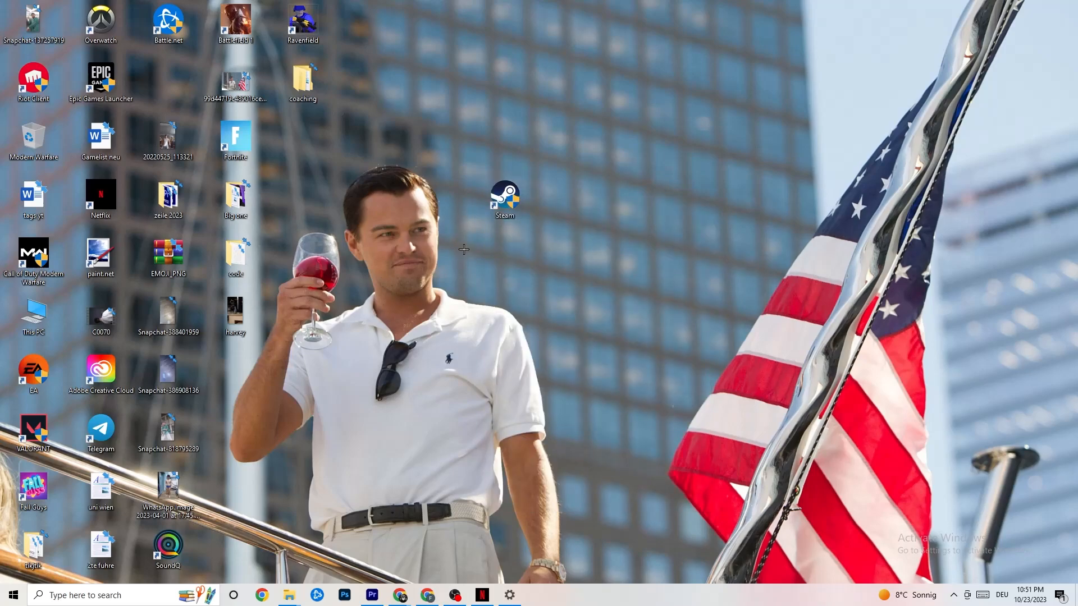
mouse_move(473, 235)
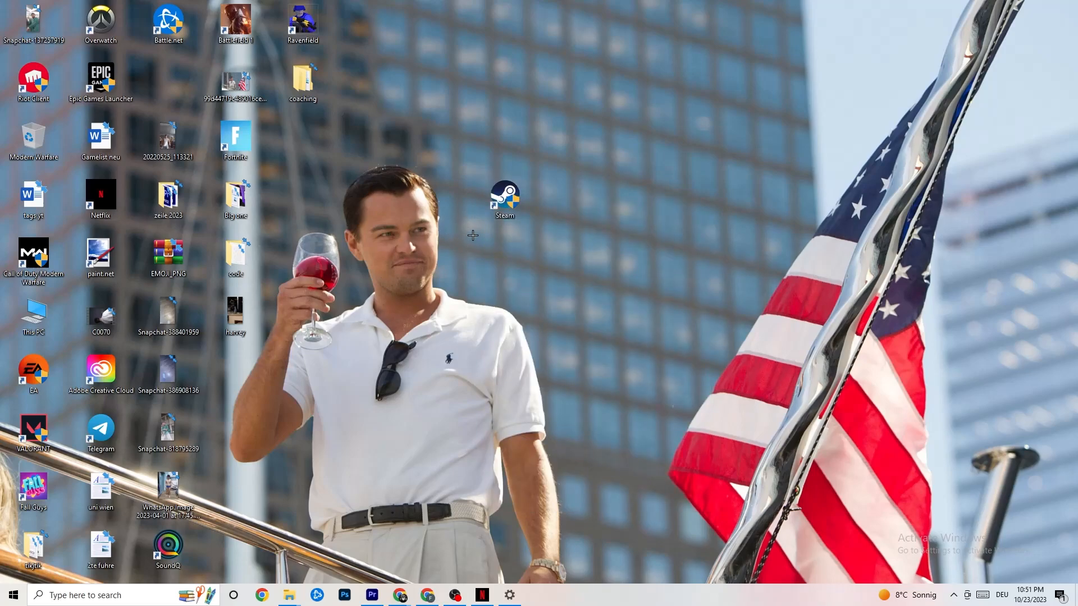
mouse_move(503, 292)
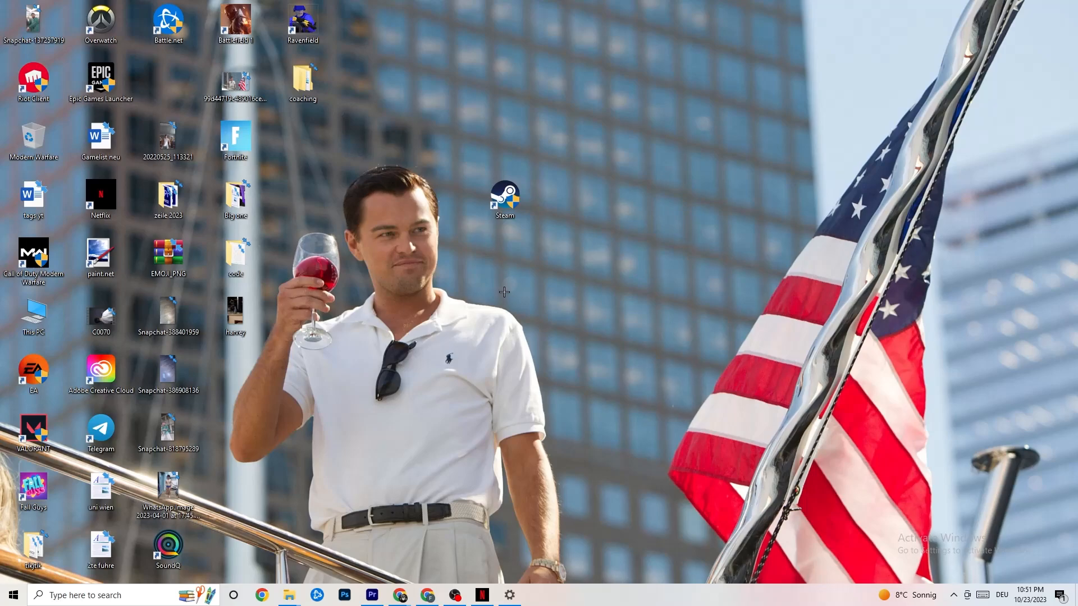
Show the System Display page and keep text and app scaling at 100% (Recommended)
left_click(11, 595)
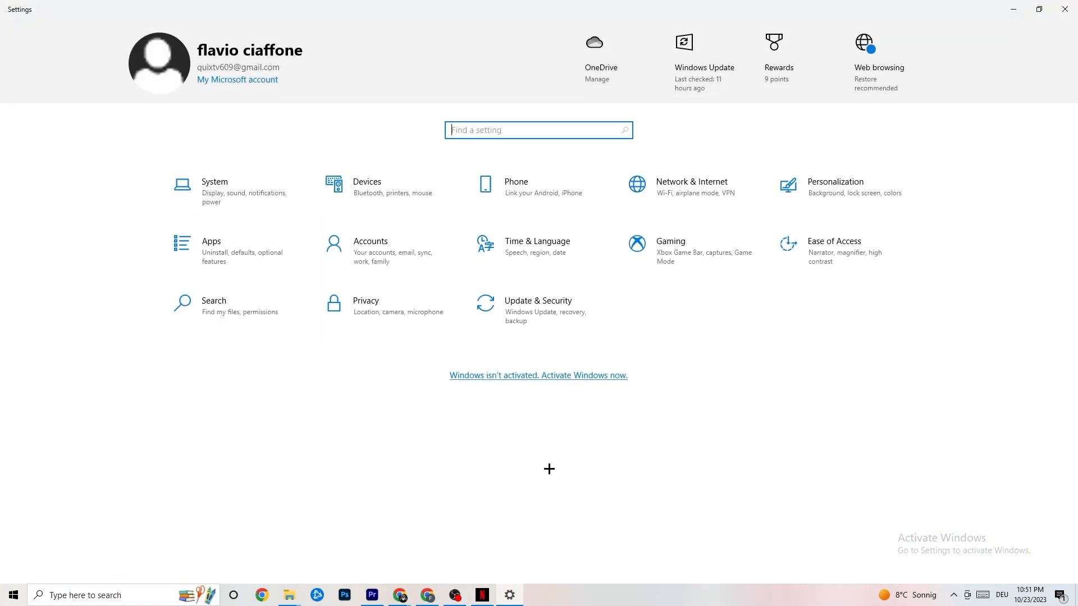
left_click(213, 185)
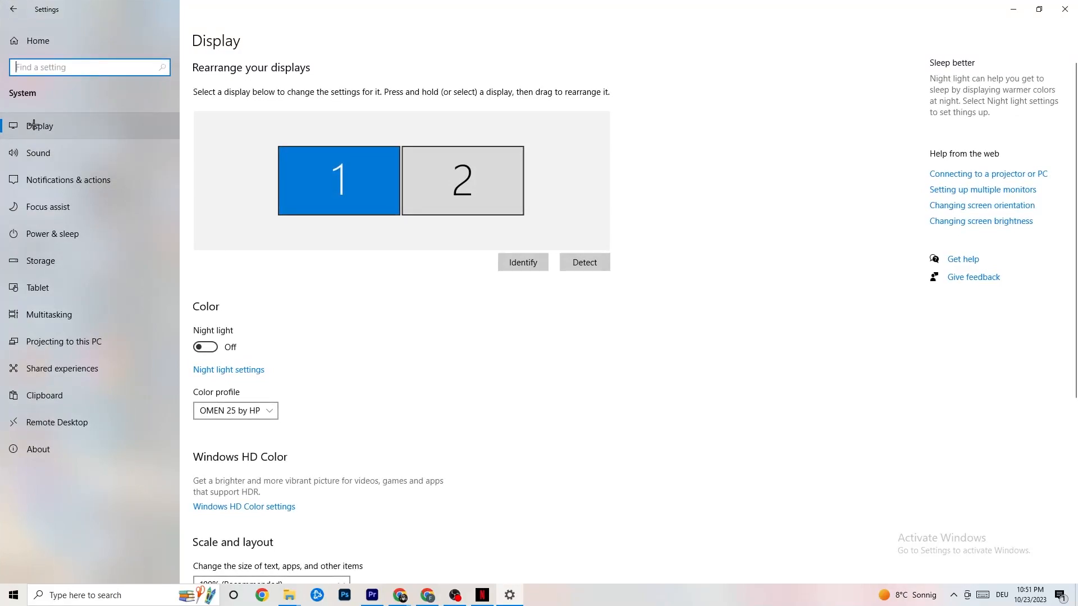
mouse_move(480, 79)
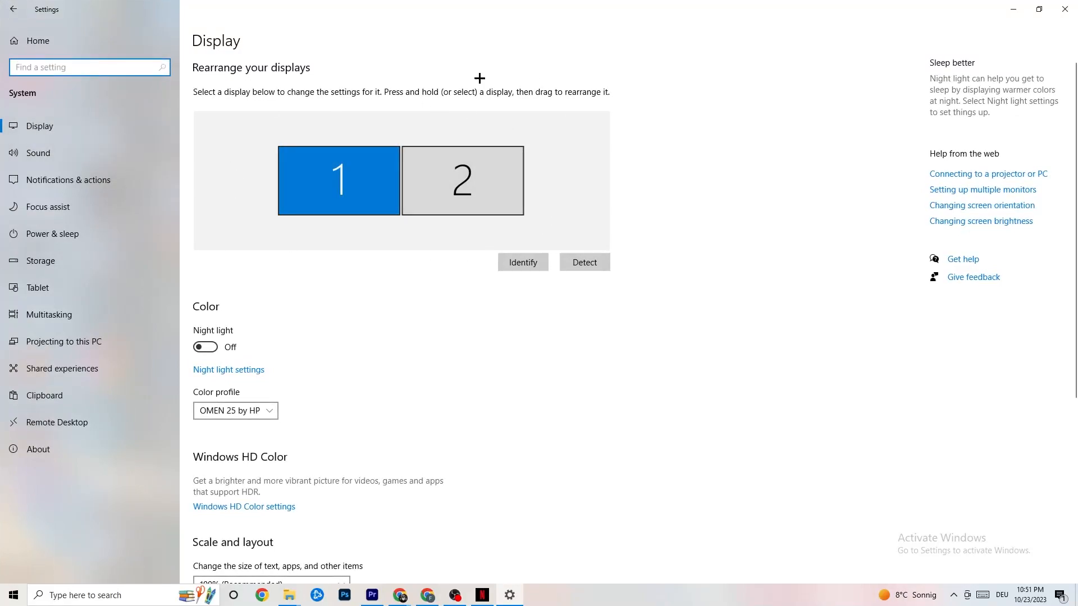
mouse_move(512, 103)
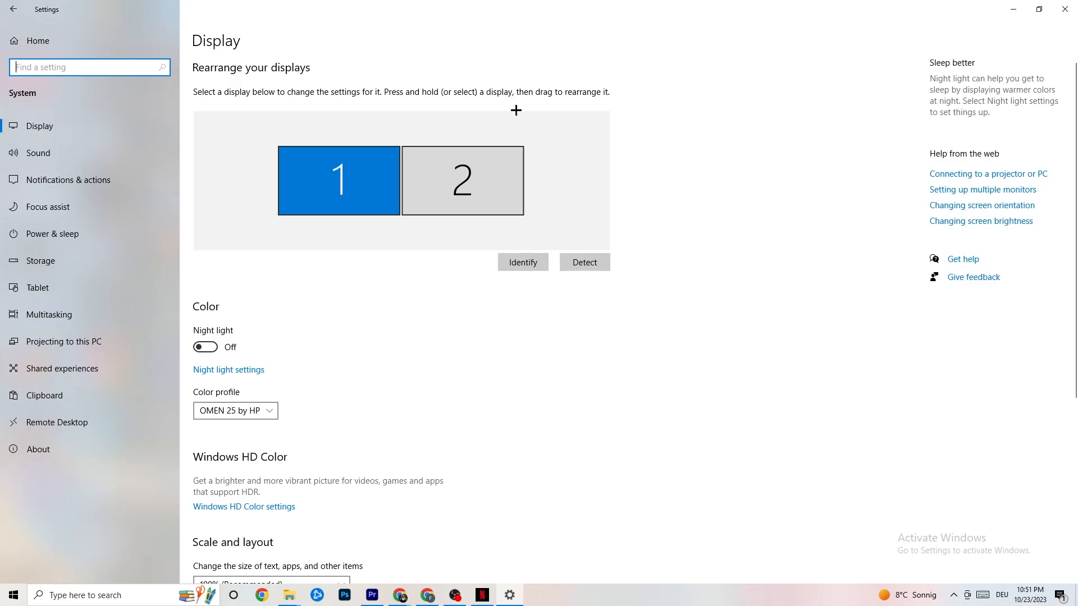
mouse_move(283, 254)
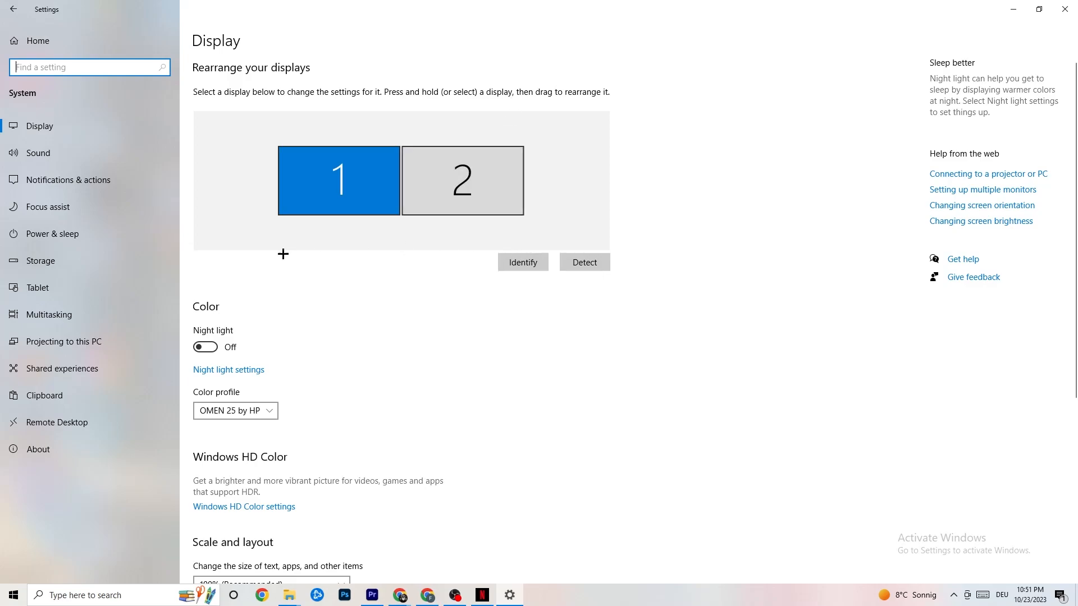
scroll("down", 3)
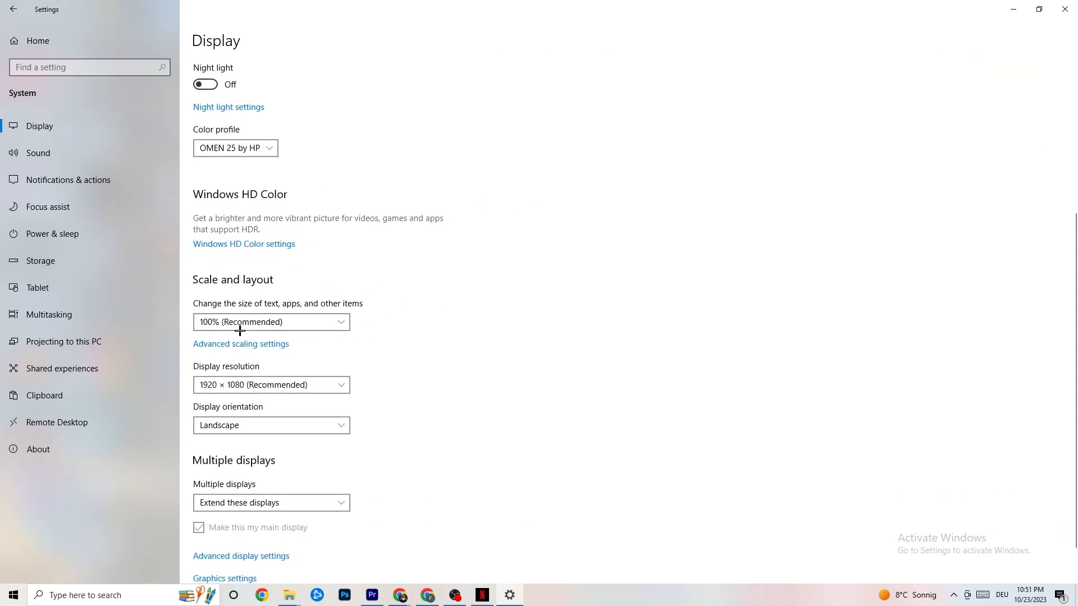
left_click(271, 322)
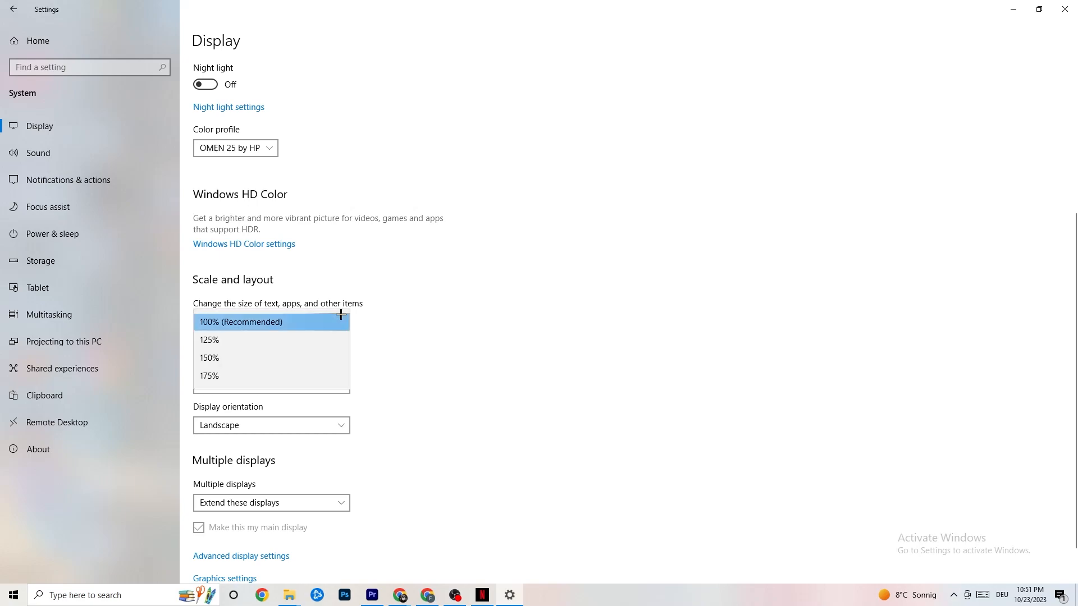
left_click(270, 323)
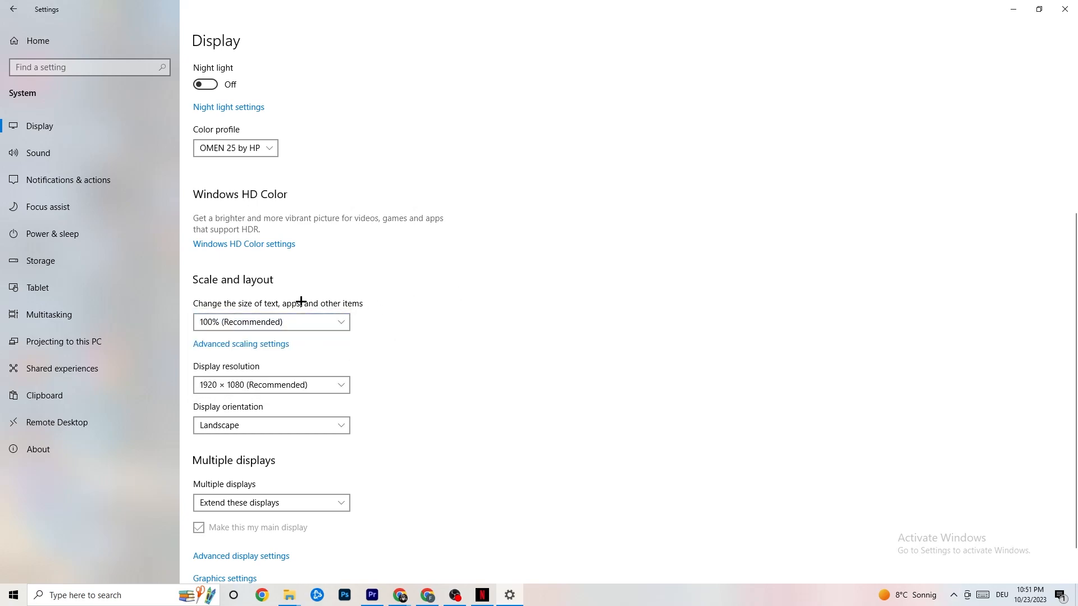
mouse_move(292, 275)
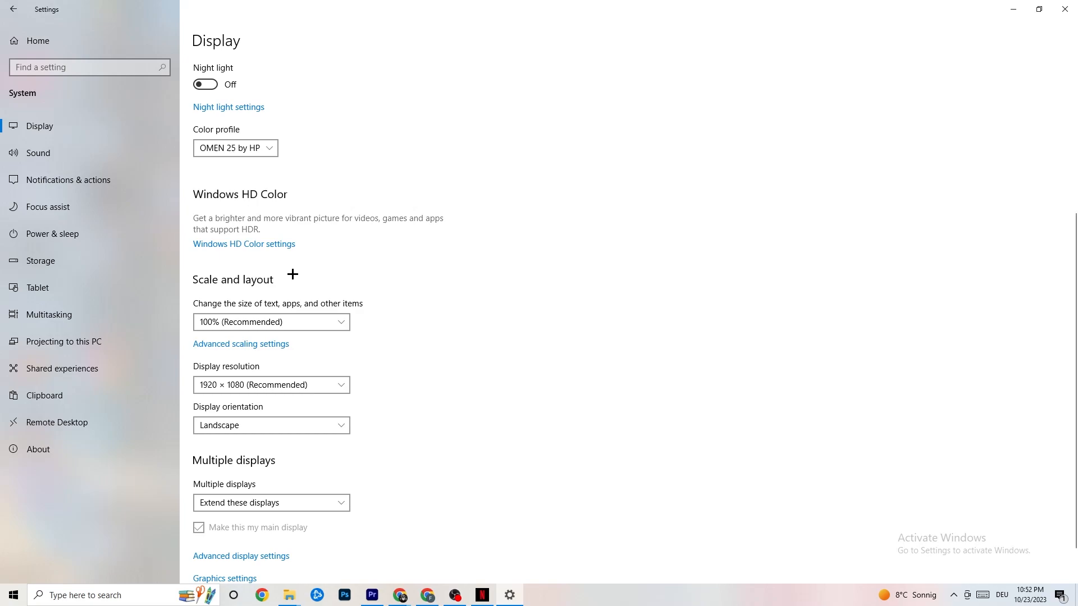
mouse_move(52, 233)
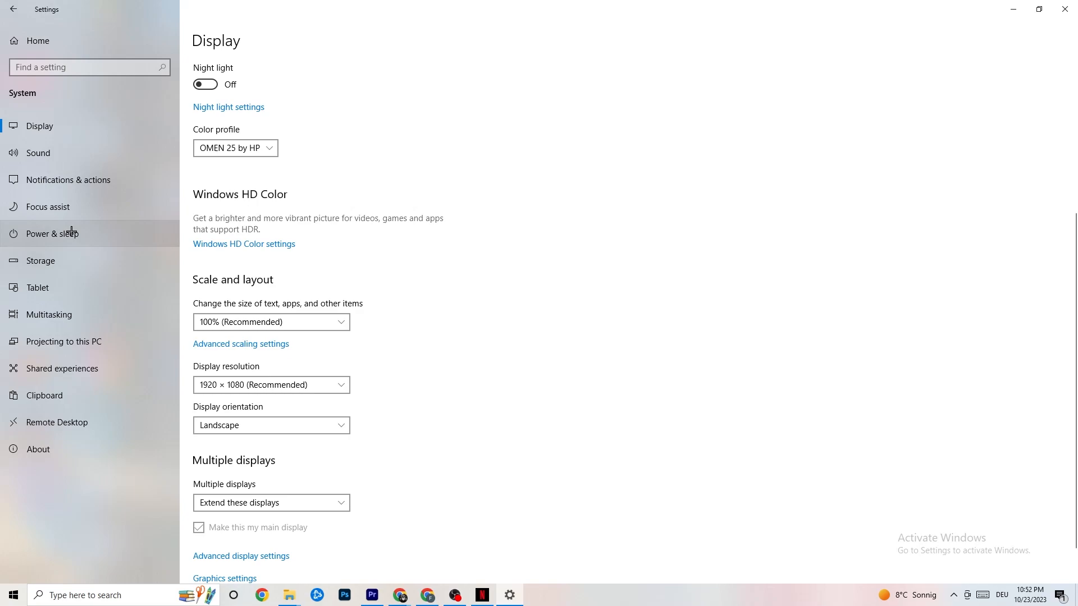
From Power & sleep, choose the Balanced power plan in Power Options and close that window
left_click(53, 234)
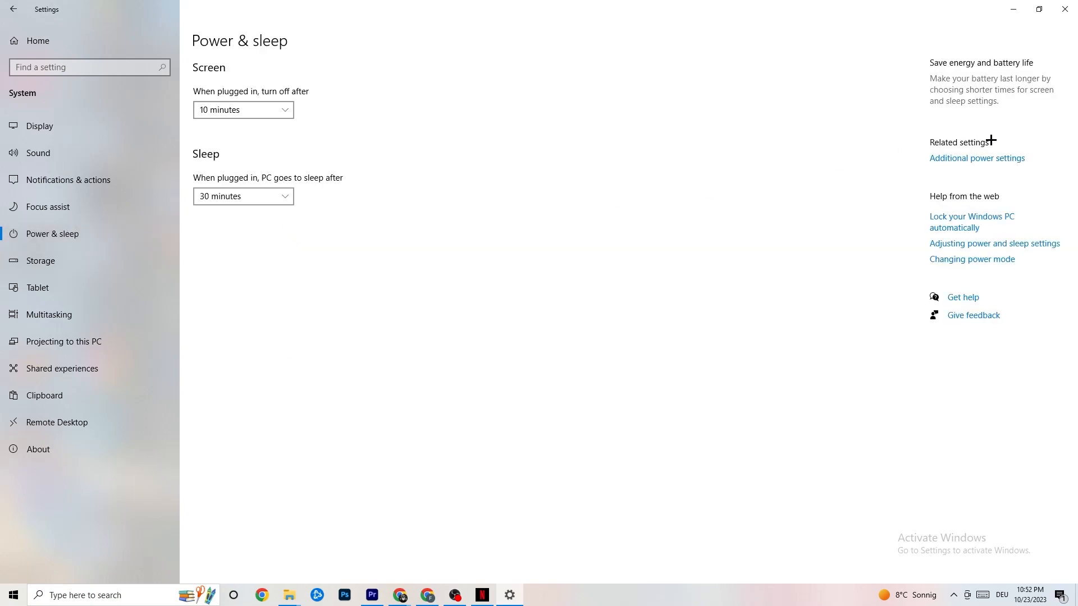
left_click(977, 159)
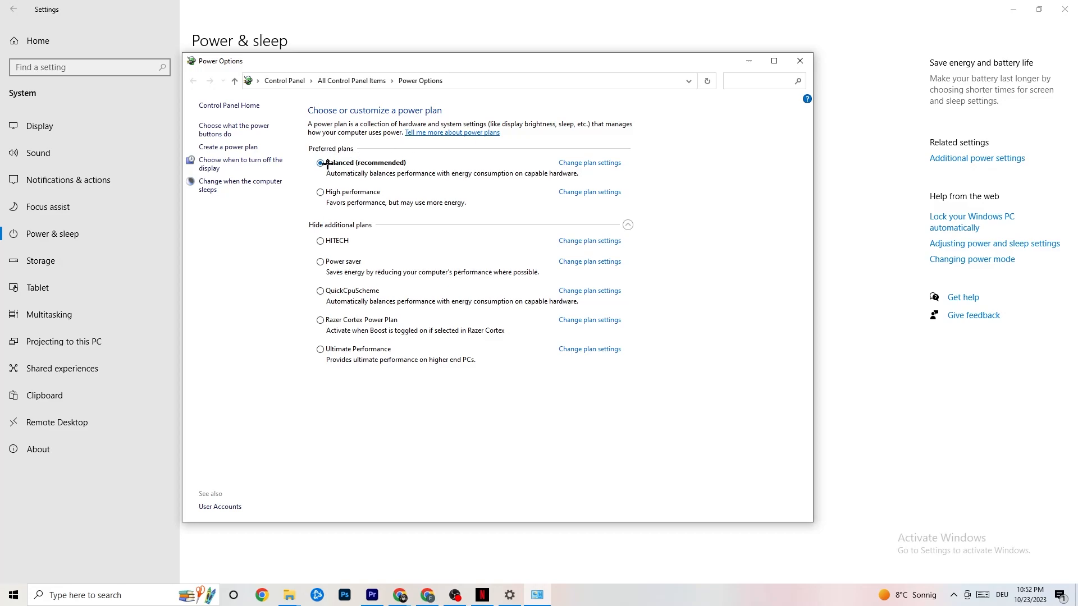
left_click(320, 163)
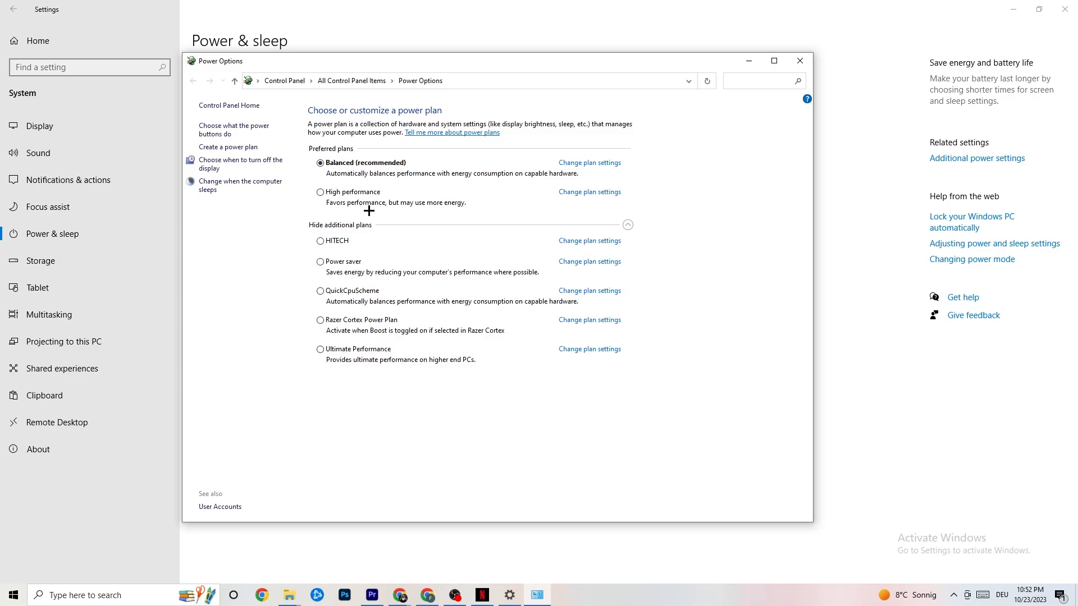
mouse_move(483, 143)
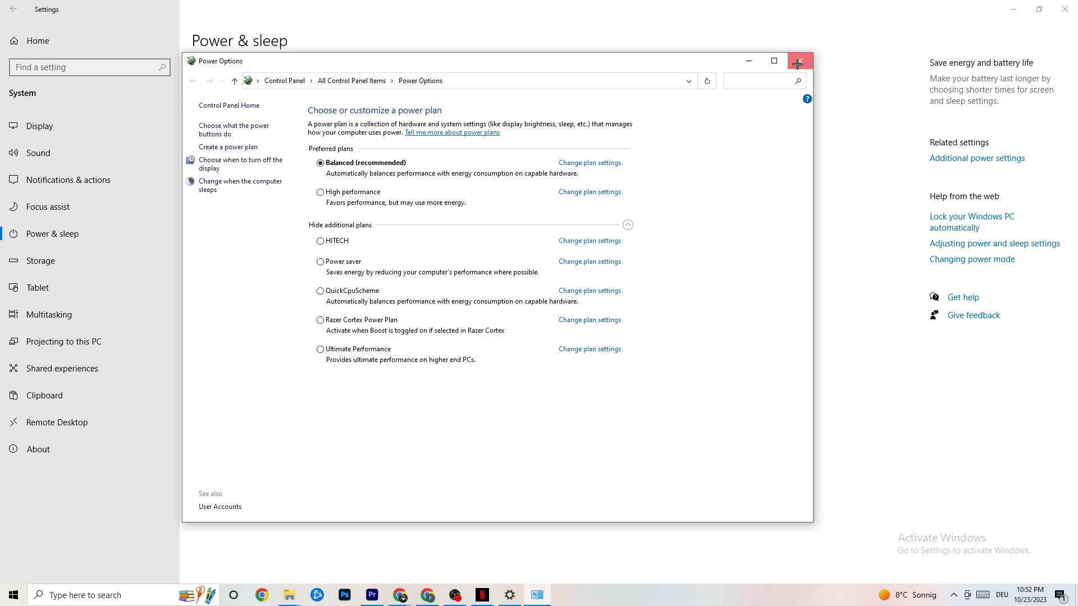
left_click(797, 61)
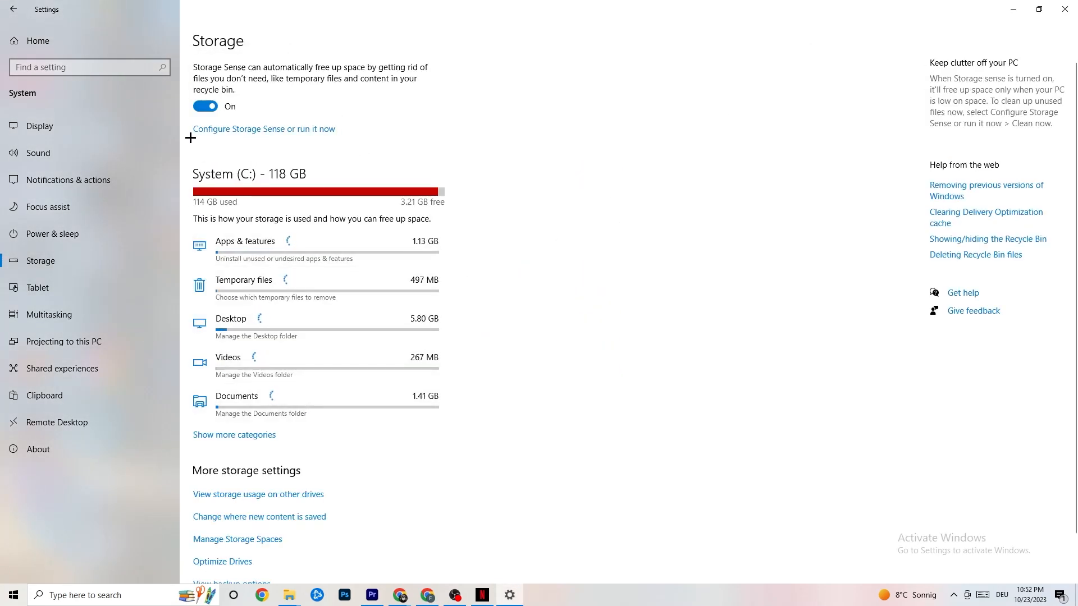
Keep Storage Sense running every week, deleting recycle bin files after 14 days, then go back
left_click(262, 128)
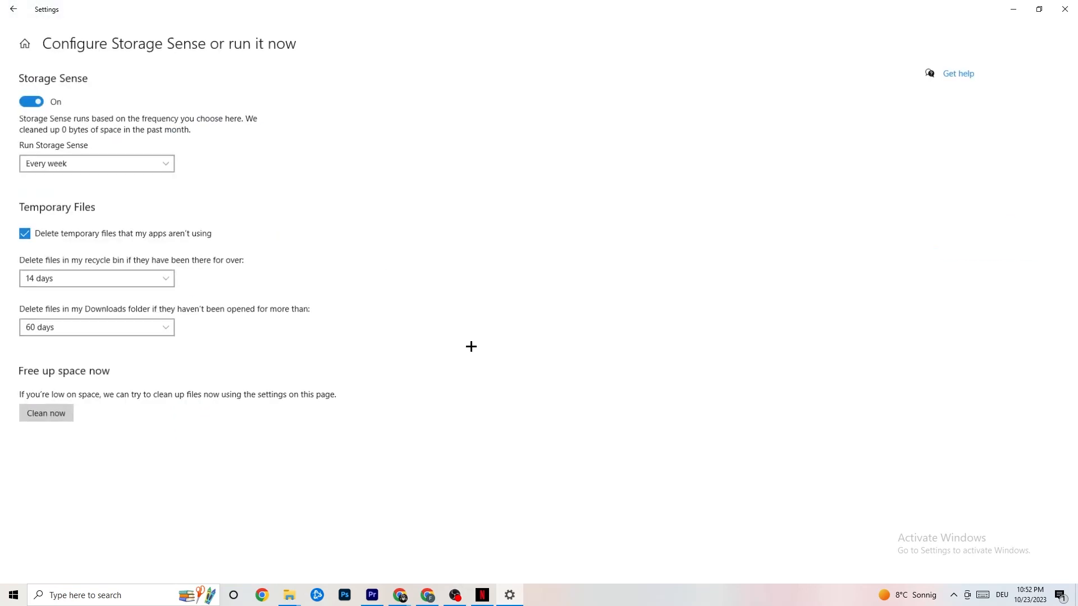
left_click(95, 162)
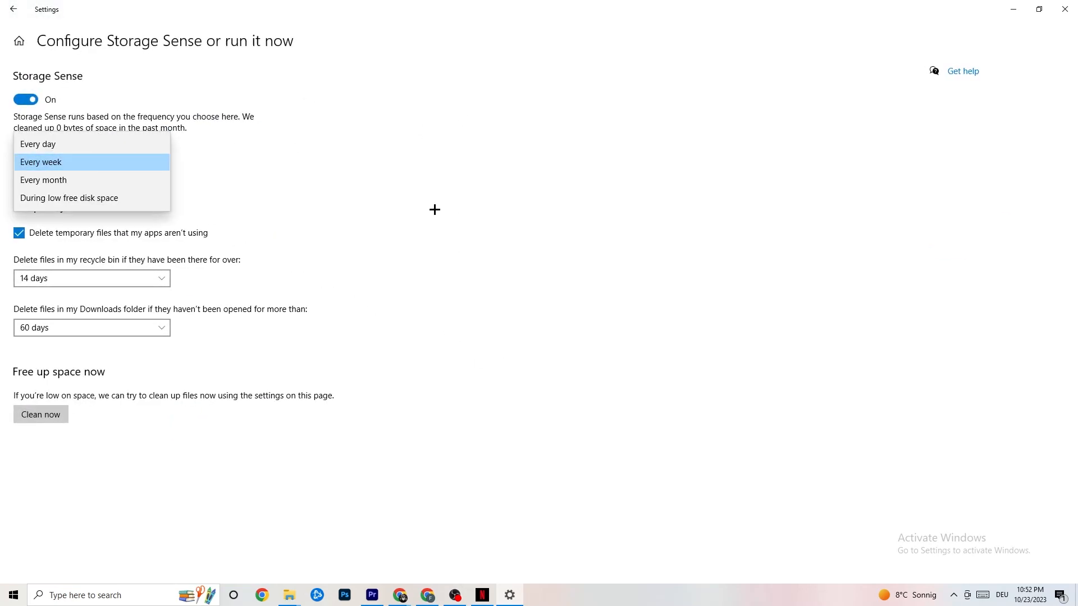
left_click(40, 162)
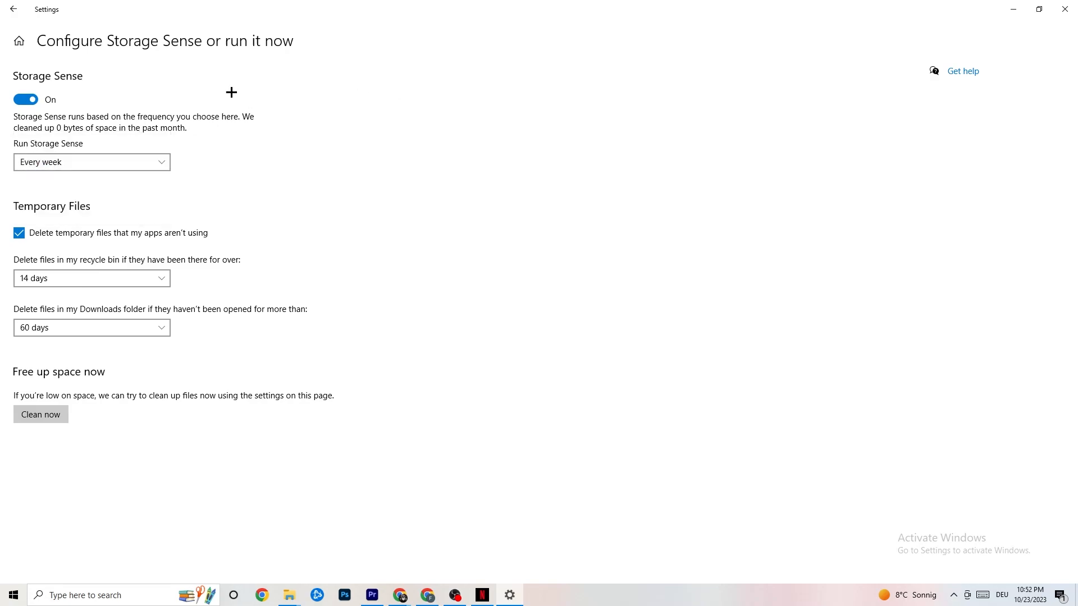
mouse_move(68, 240)
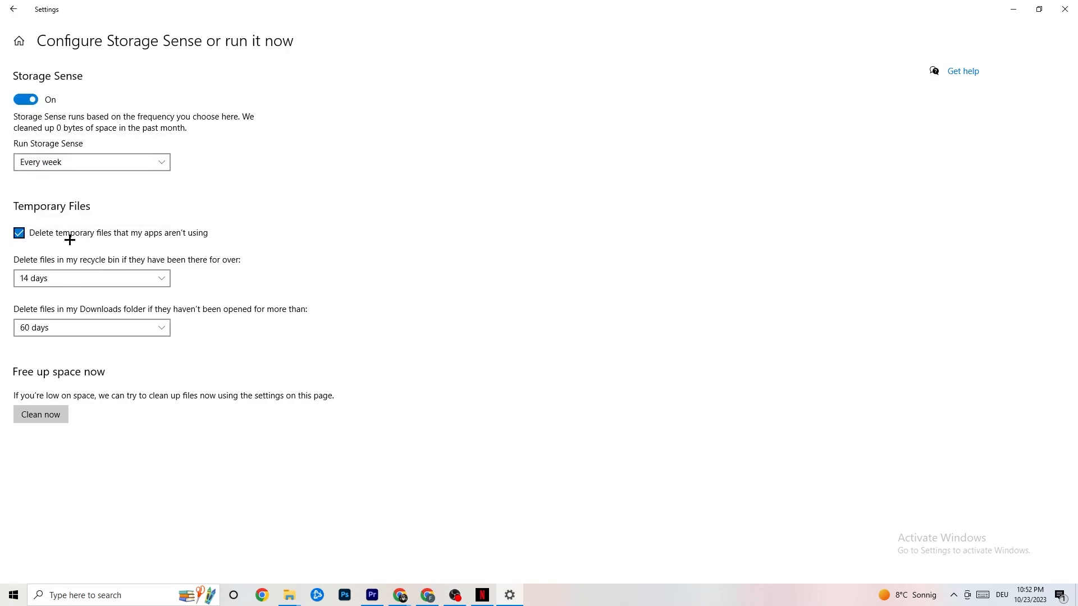
left_click(91, 278)
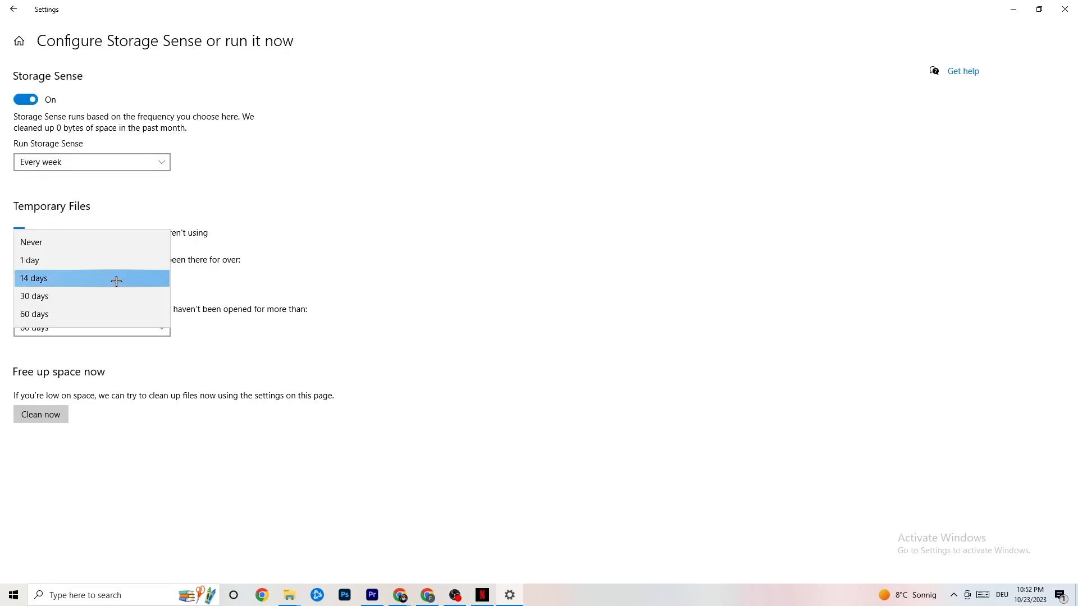
left_click(33, 277)
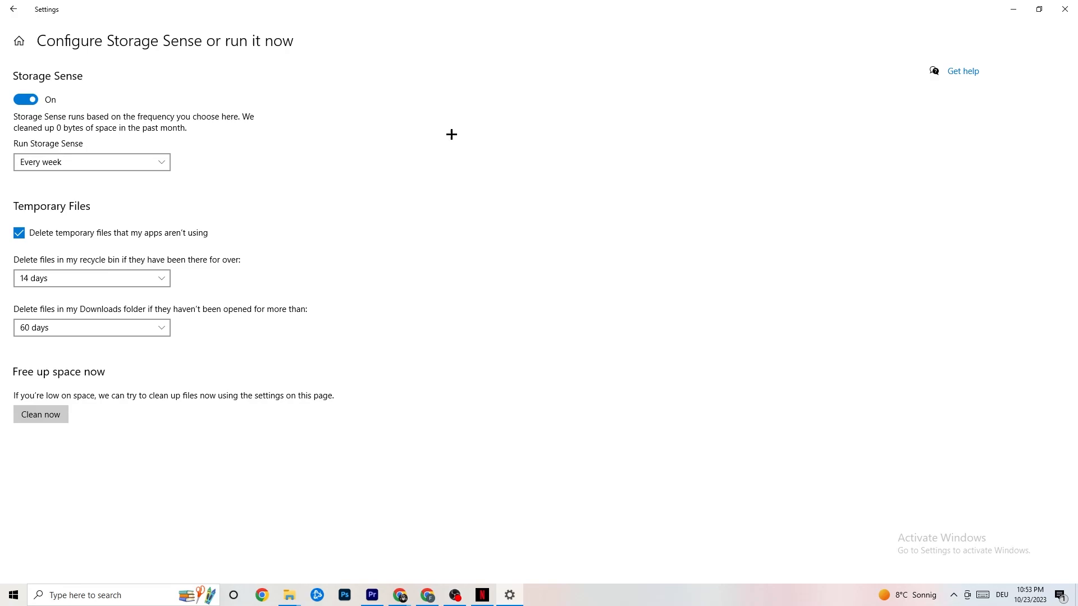
mouse_move(304, 82)
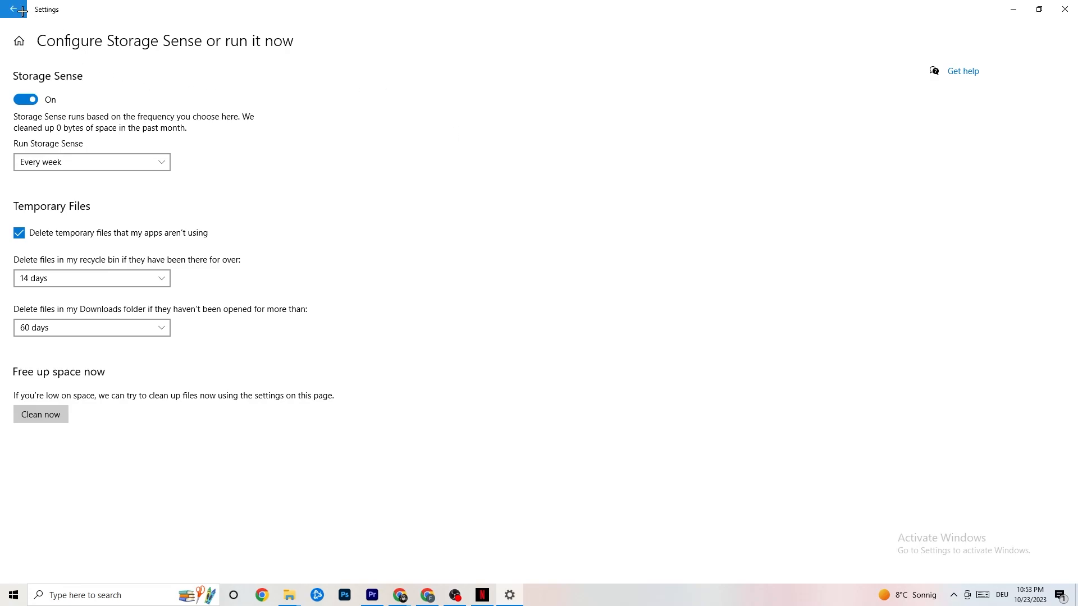
left_click(12, 9)
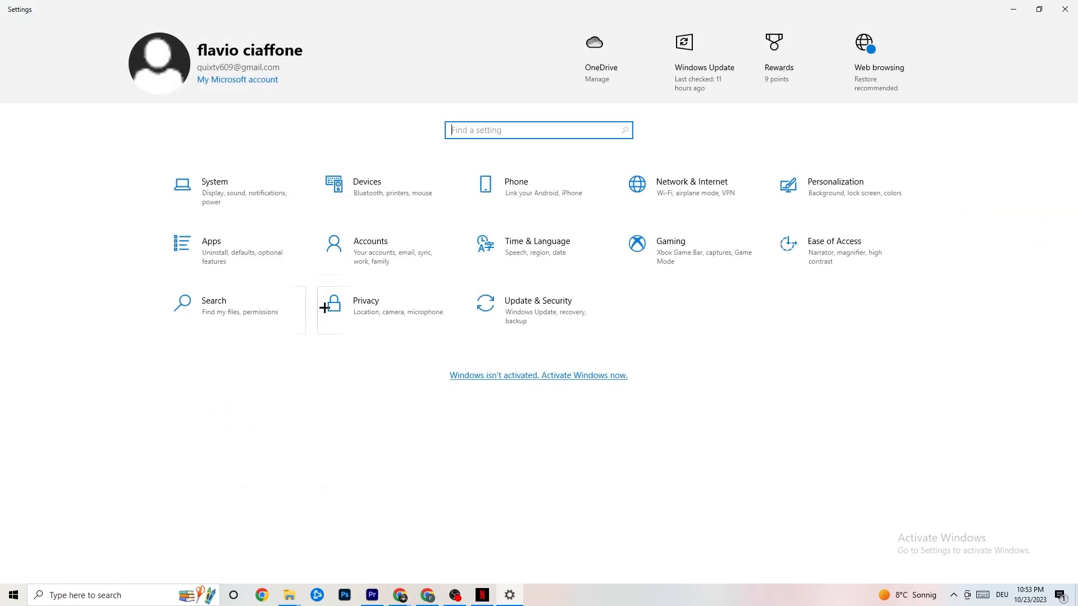
Show the Gaming settings, where Xbox Game Bar is switched off
left_click(668, 242)
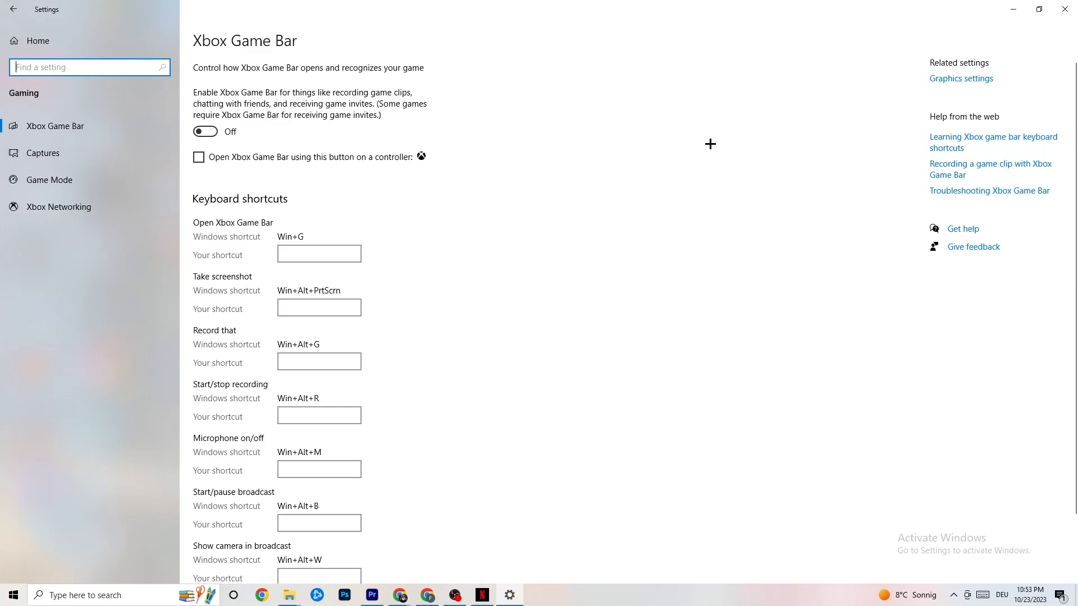
mouse_move(630, 133)
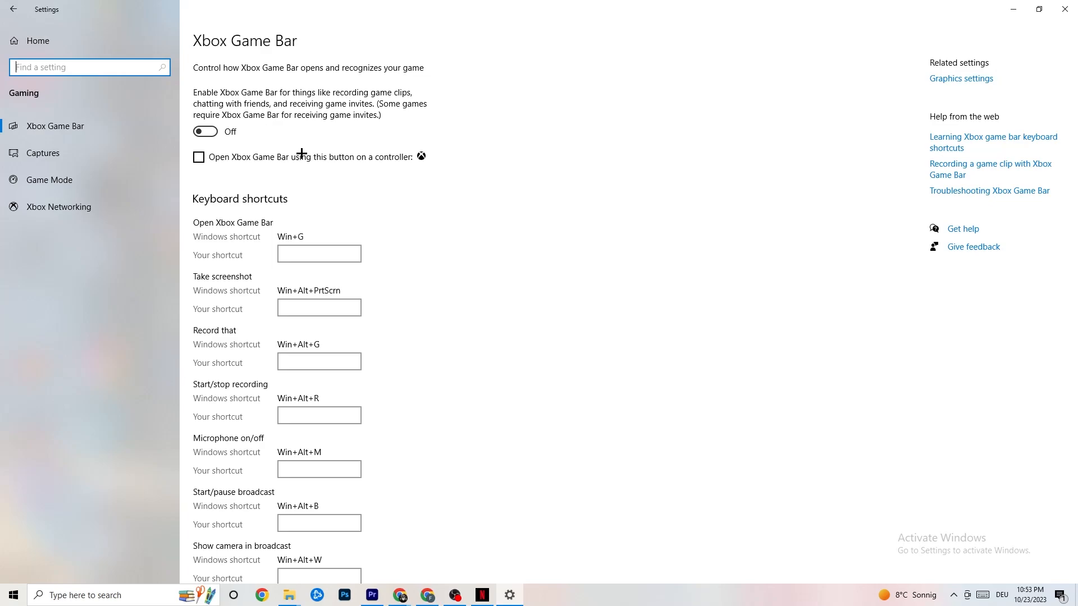
mouse_move(71, 151)
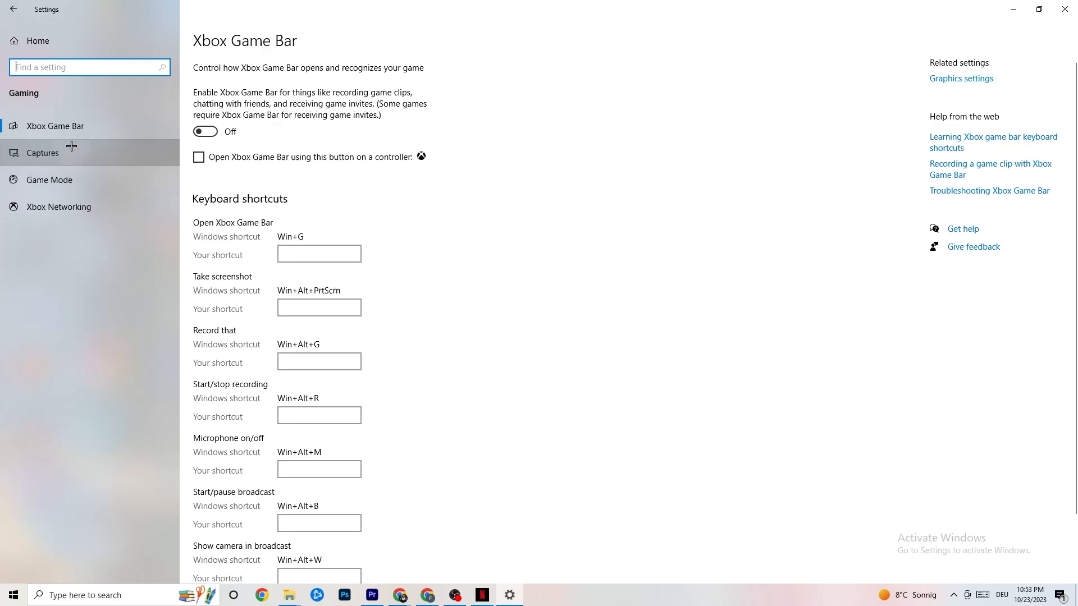
Show the Captures page, with background recording and recorded audio both off
left_click(43, 152)
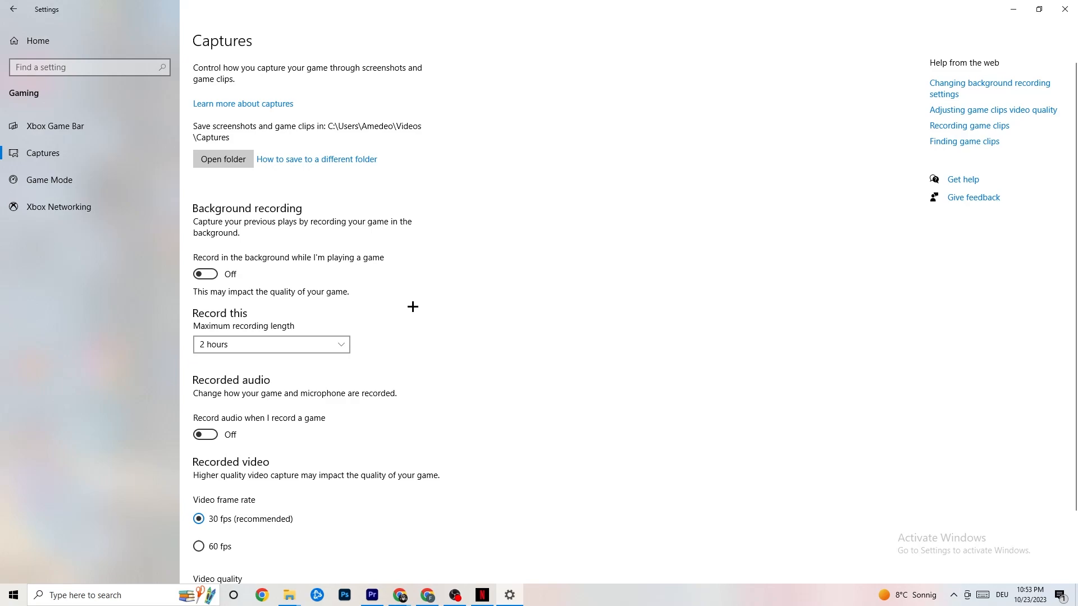
mouse_move(268, 207)
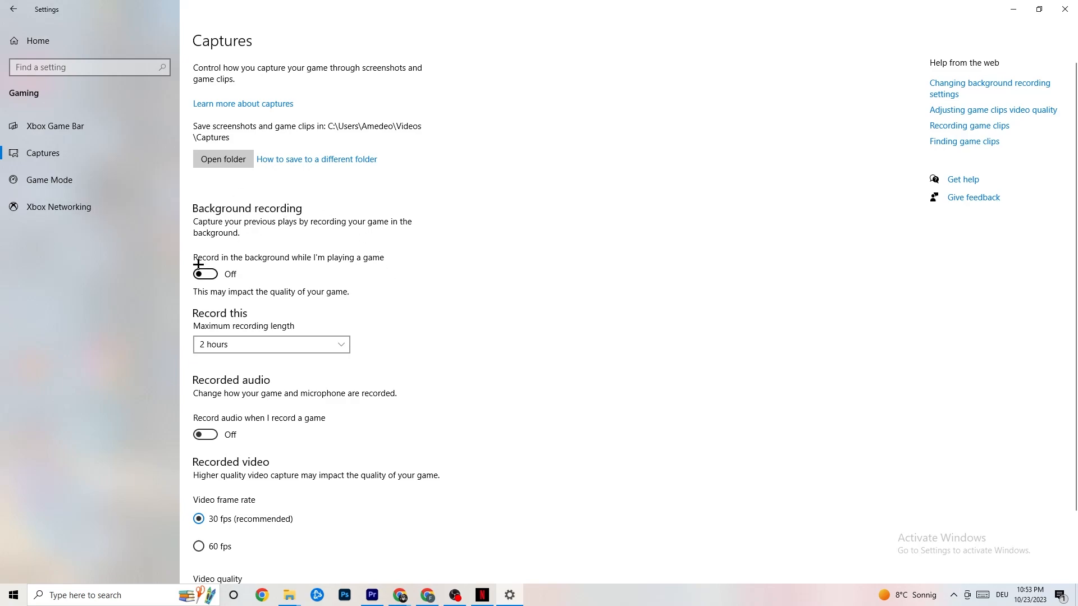
mouse_move(391, 247)
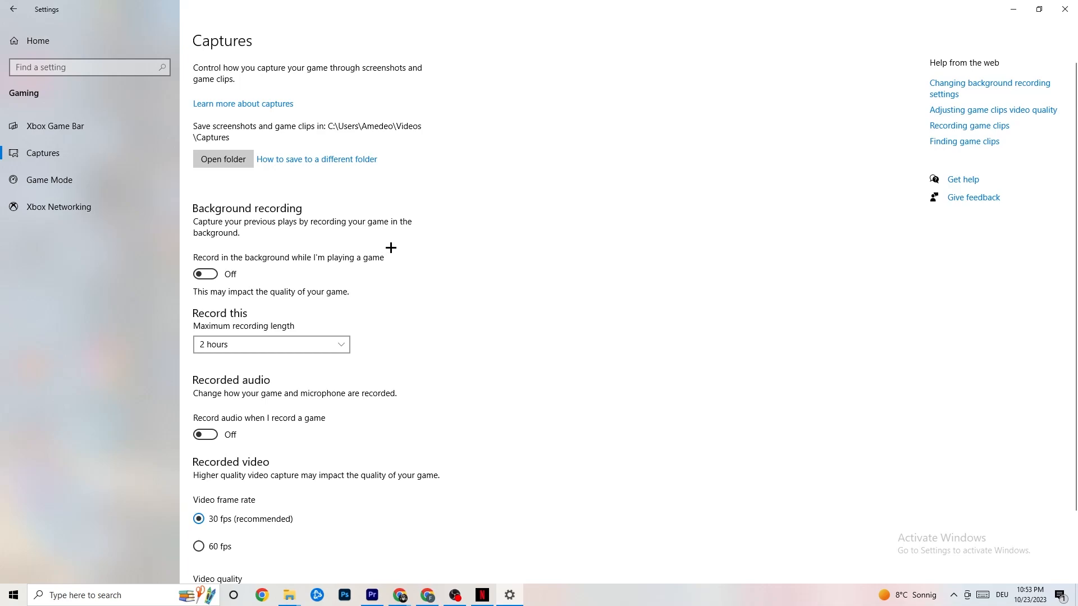
mouse_move(397, 247)
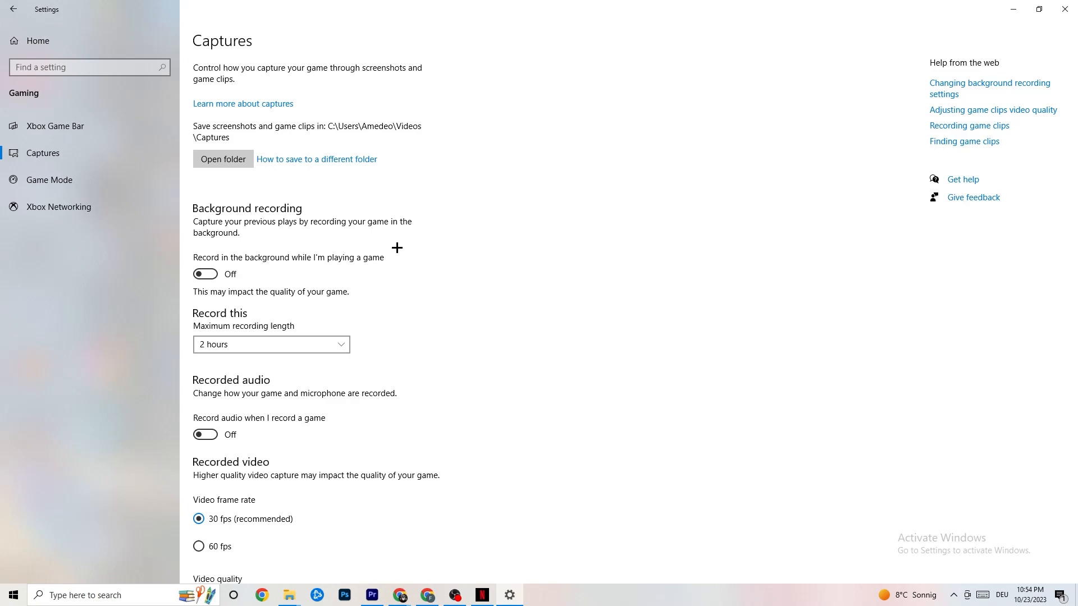
mouse_move(282, 382)
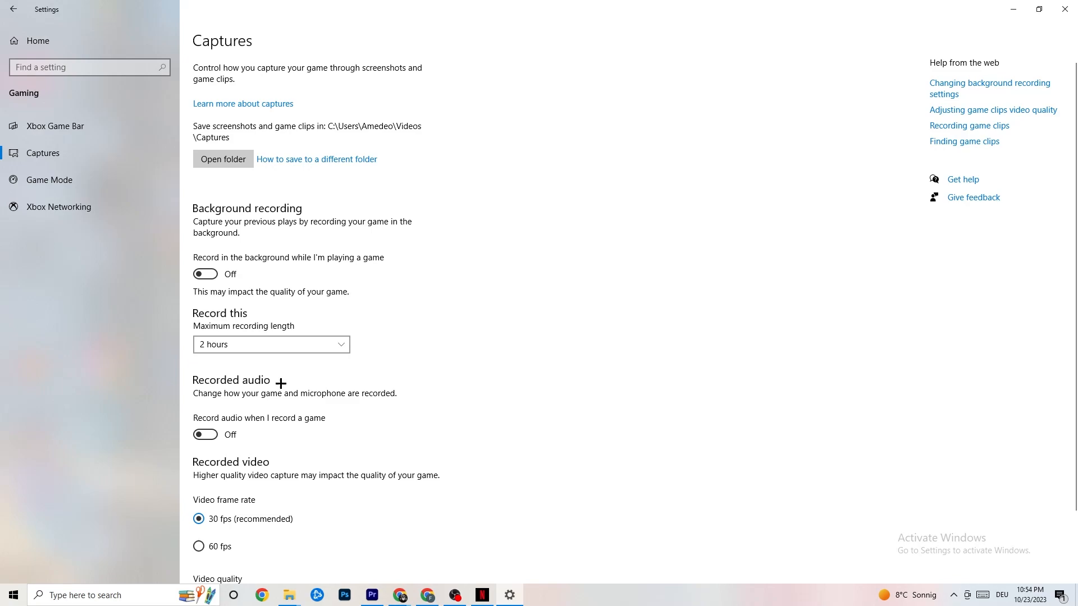
mouse_move(263, 376)
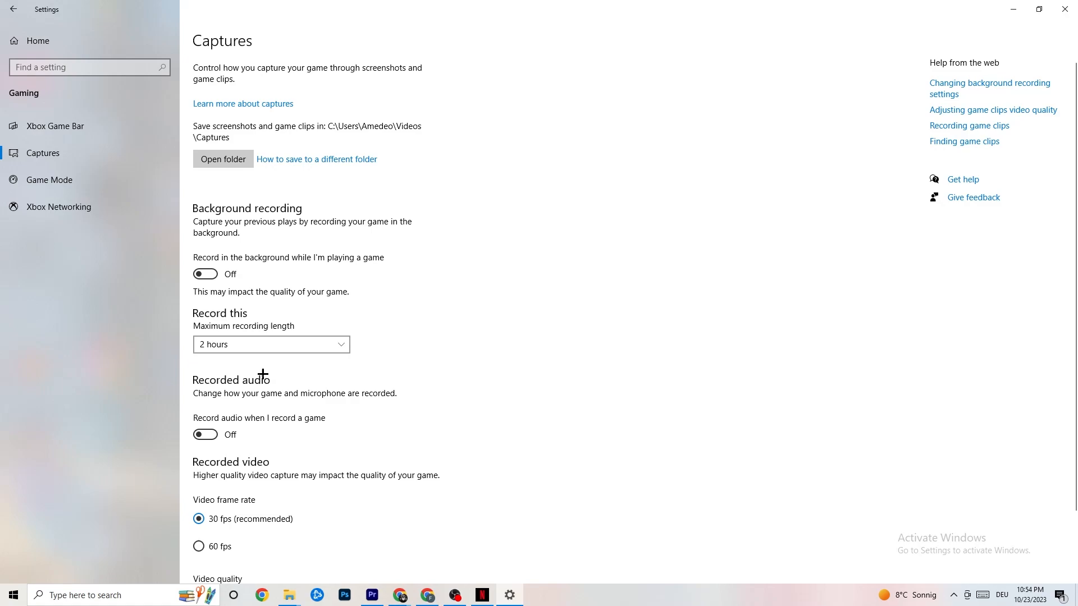
Show the Game Mode page, where Game Mode is switched on
left_click(50, 180)
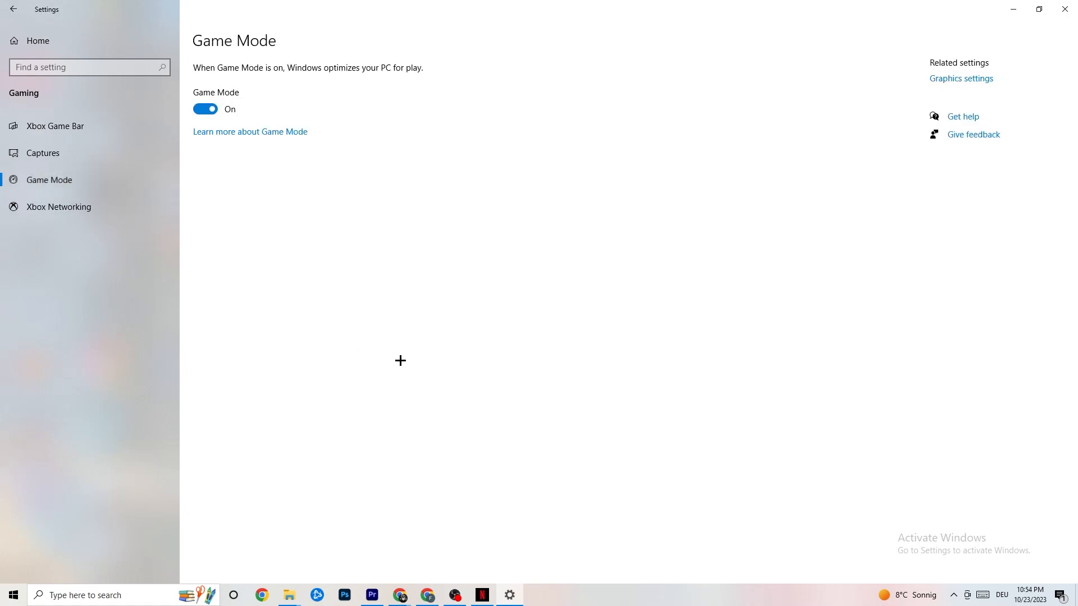
mouse_move(375, 347)
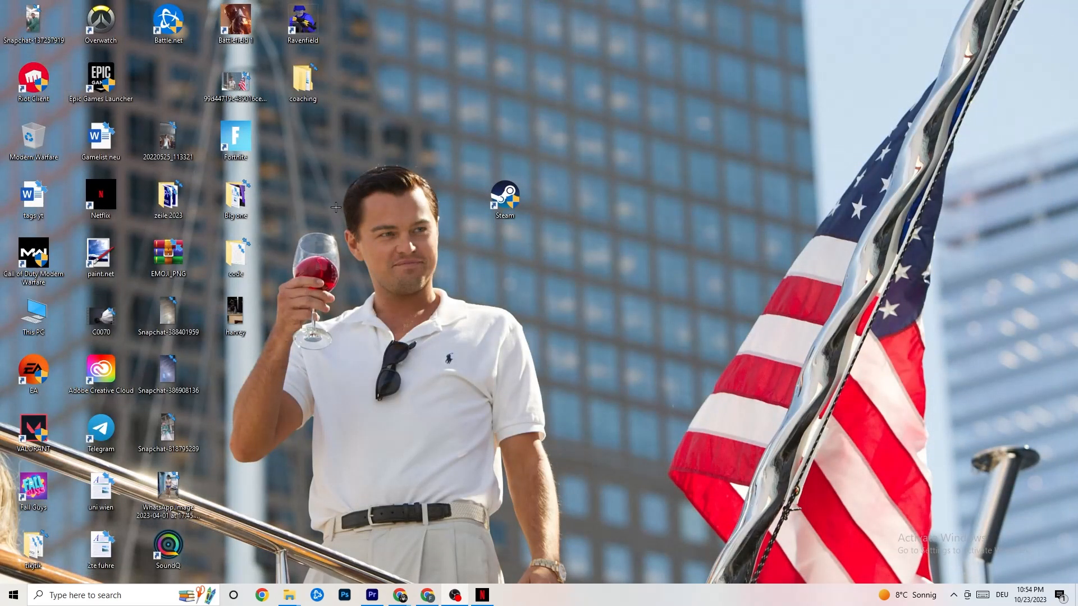
mouse_move(389, 301)
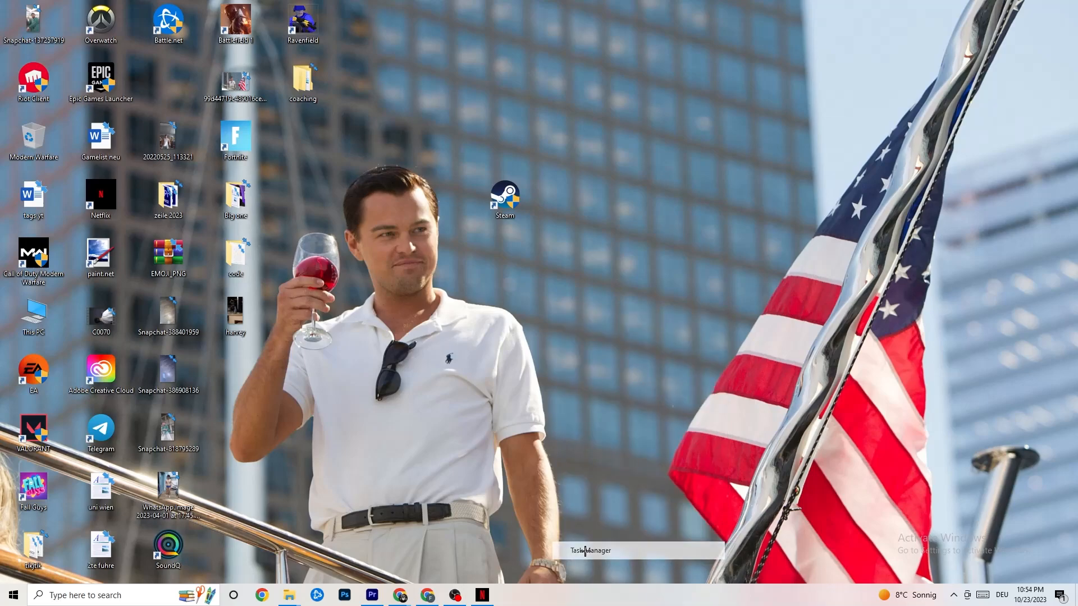
Launch Task Manager from the taskbar and switch to the Details list of running executables
left_click(591, 551)
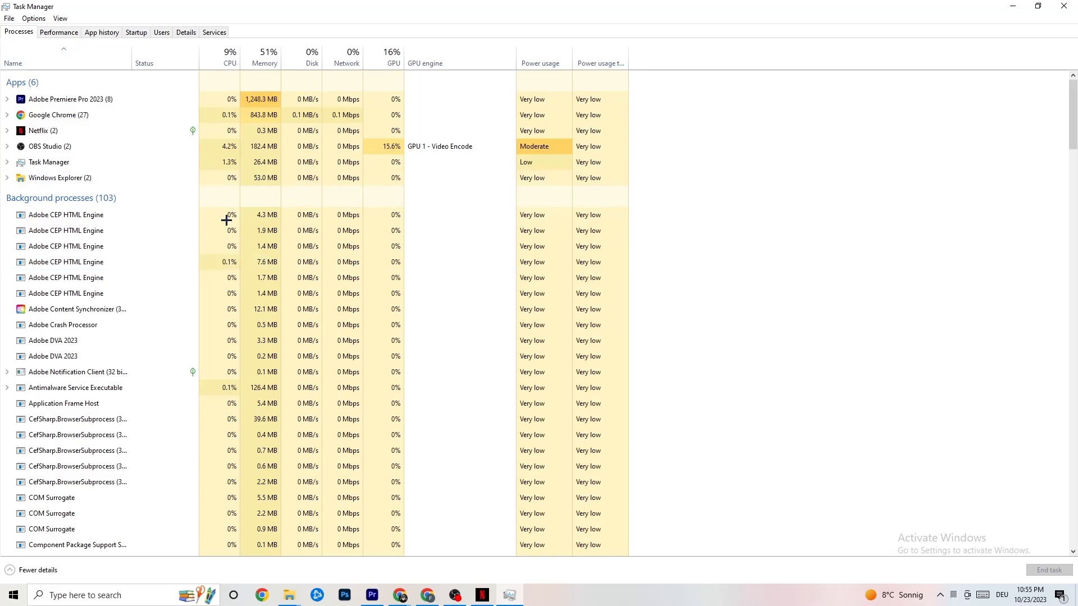
scroll("down", 3)
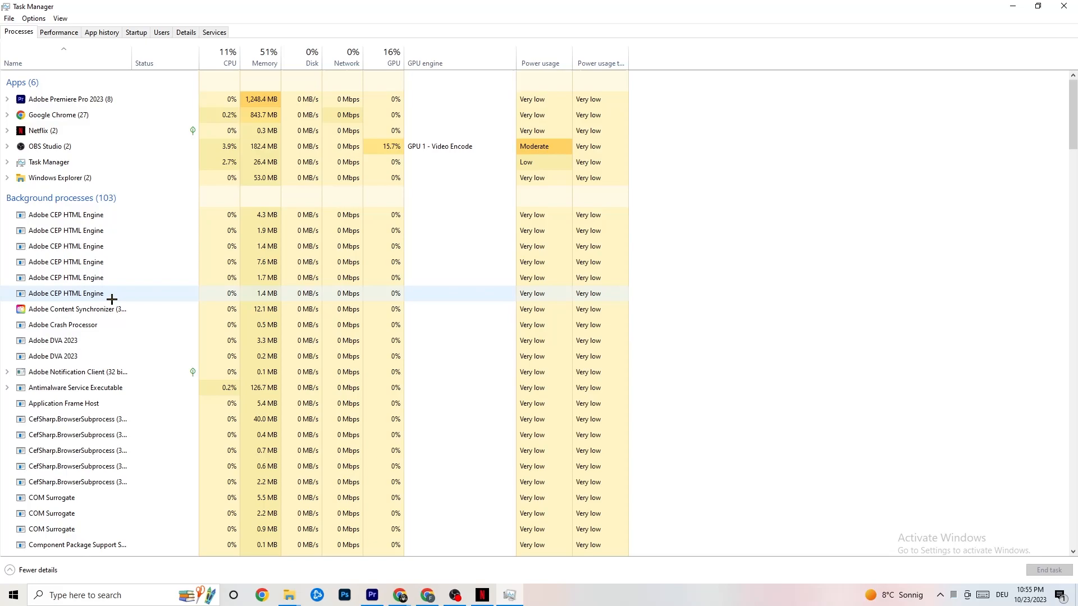
right_click(43, 130)
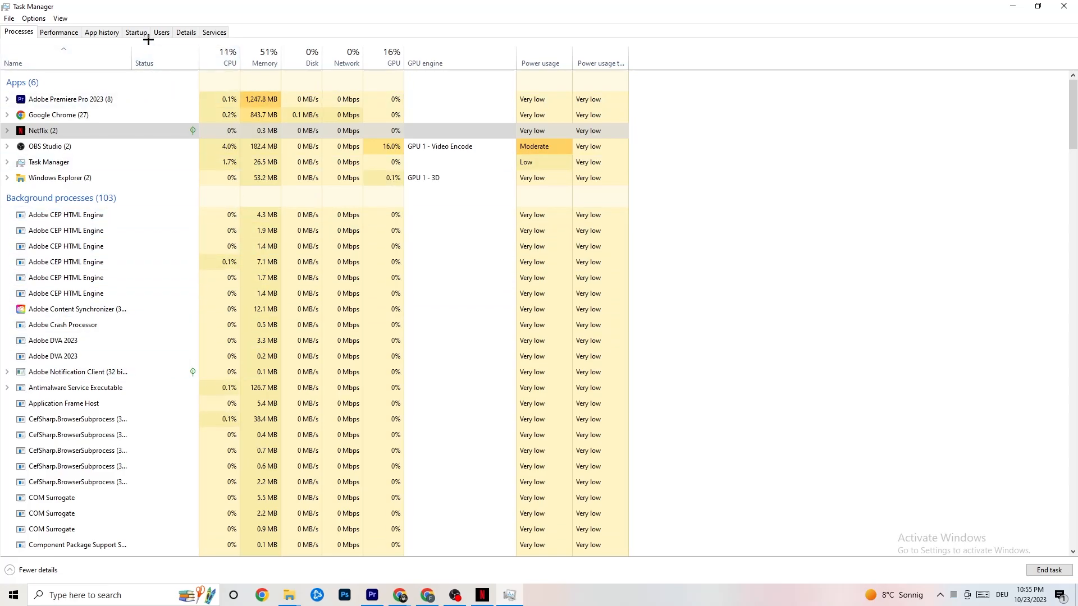
left_click(185, 31)
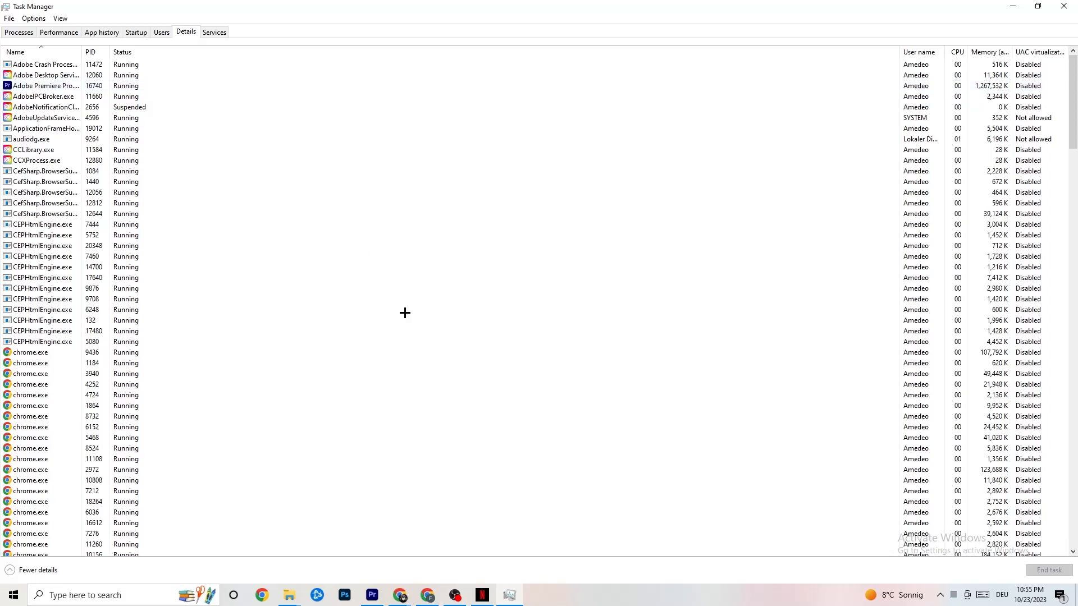
Show the context-menu priority options for the Adobe Premiere Pro.exe process in Details
left_click(45, 85)
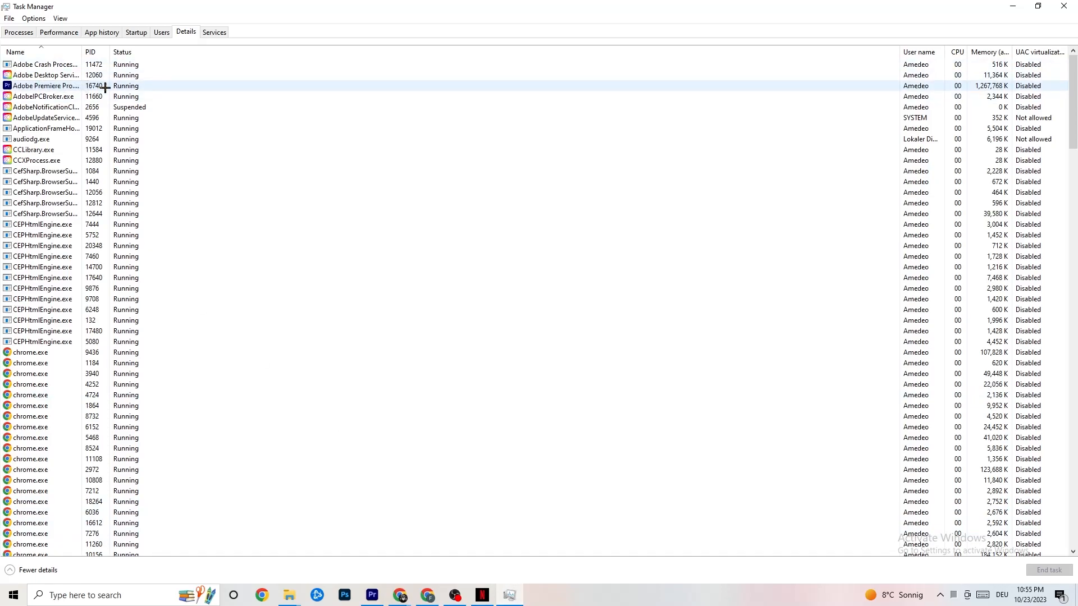
right_click(44, 85)
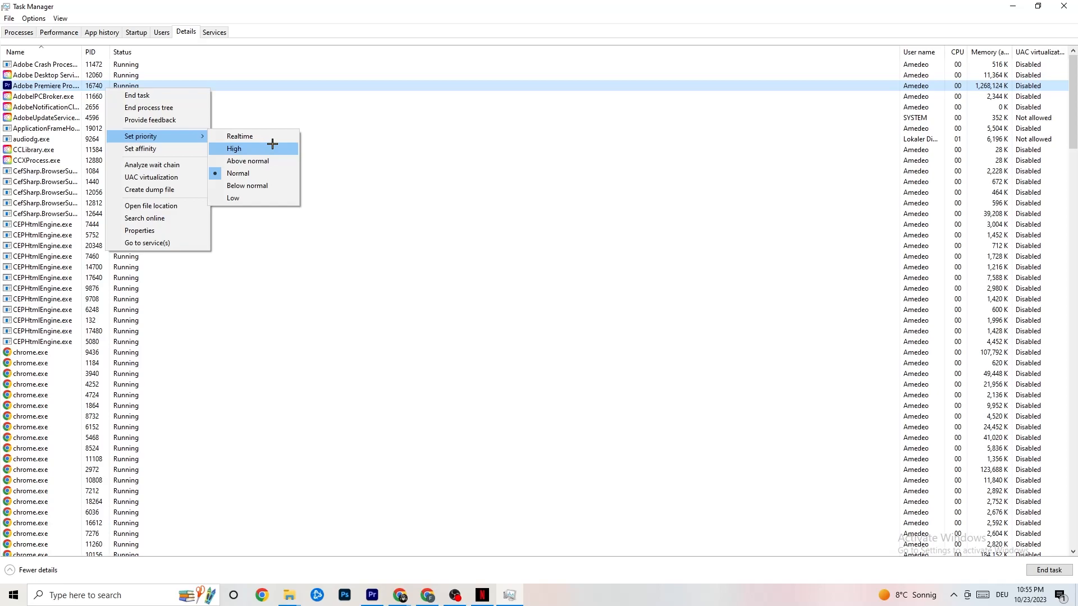
mouse_move(434, 118)
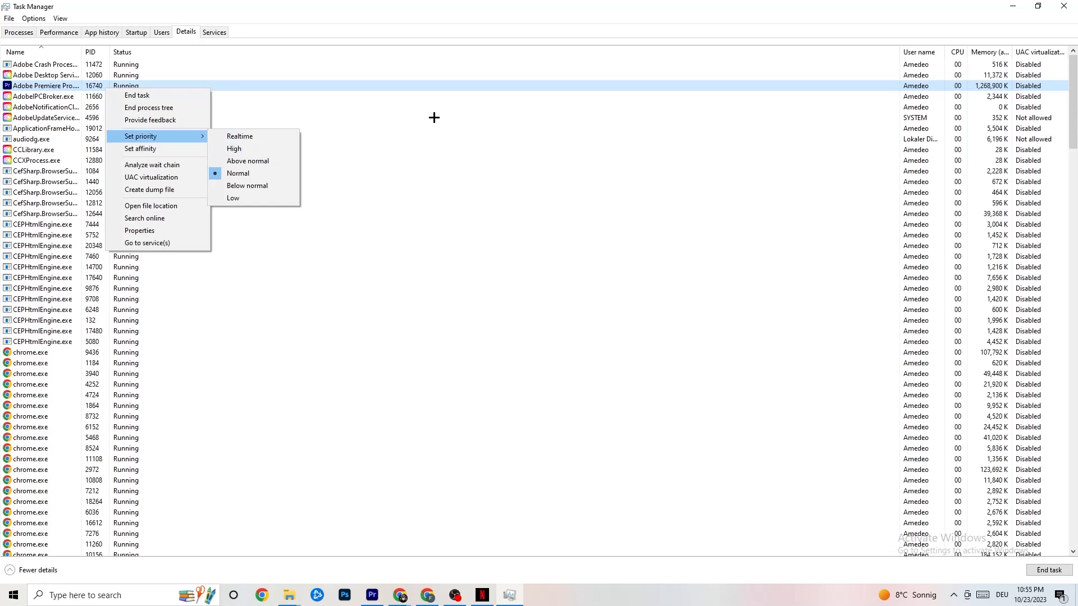
mouse_move(583, 130)
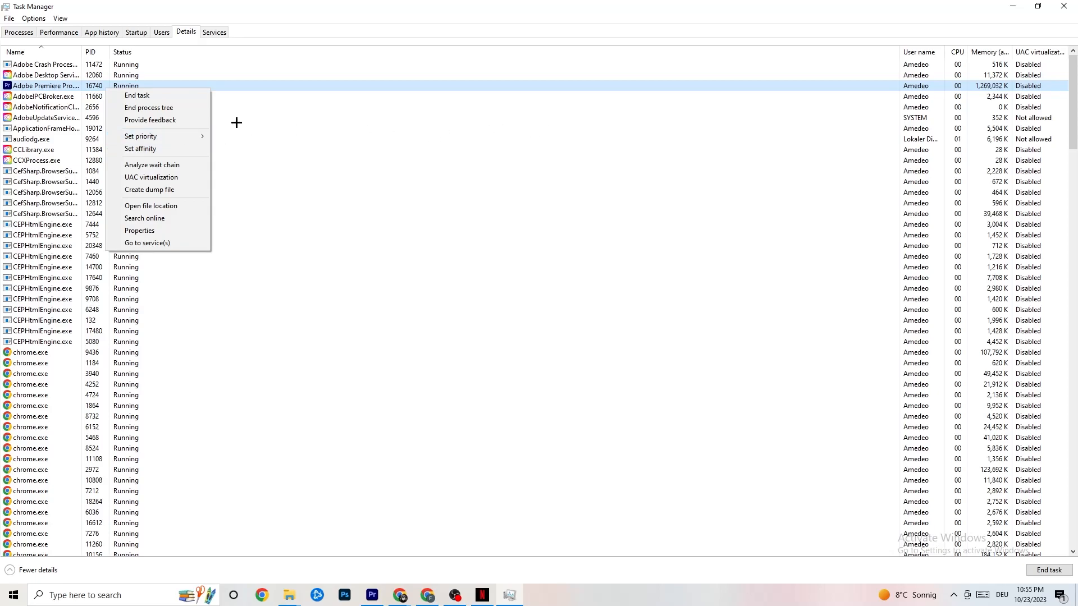
Review startup entries (Adobe Updater, Google Drive, Pivot Software support) and their Enable/Disable options
left_click(136, 32)
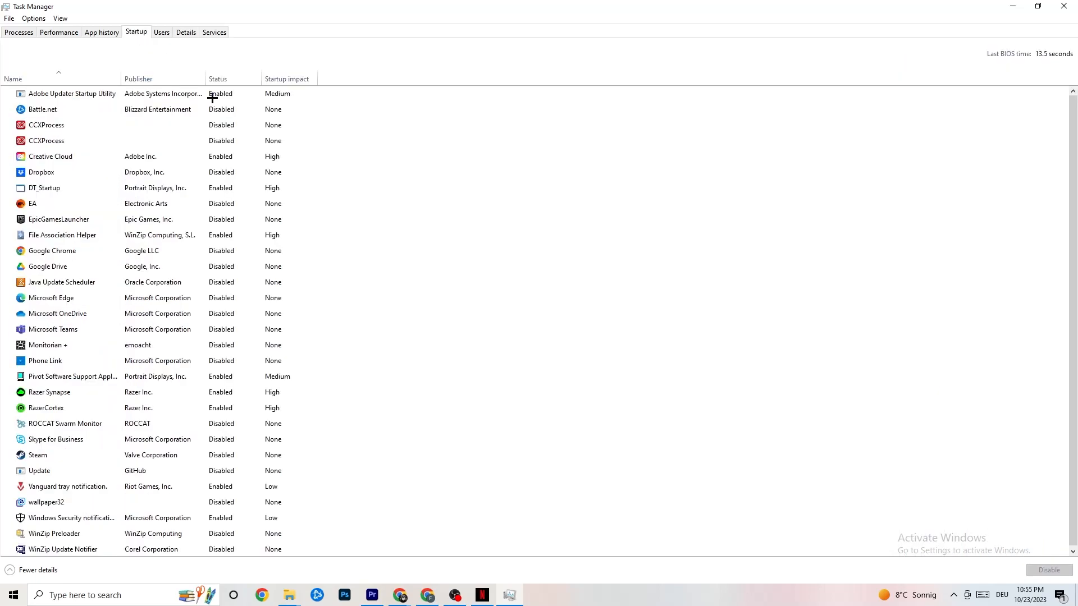
left_click(46, 125)
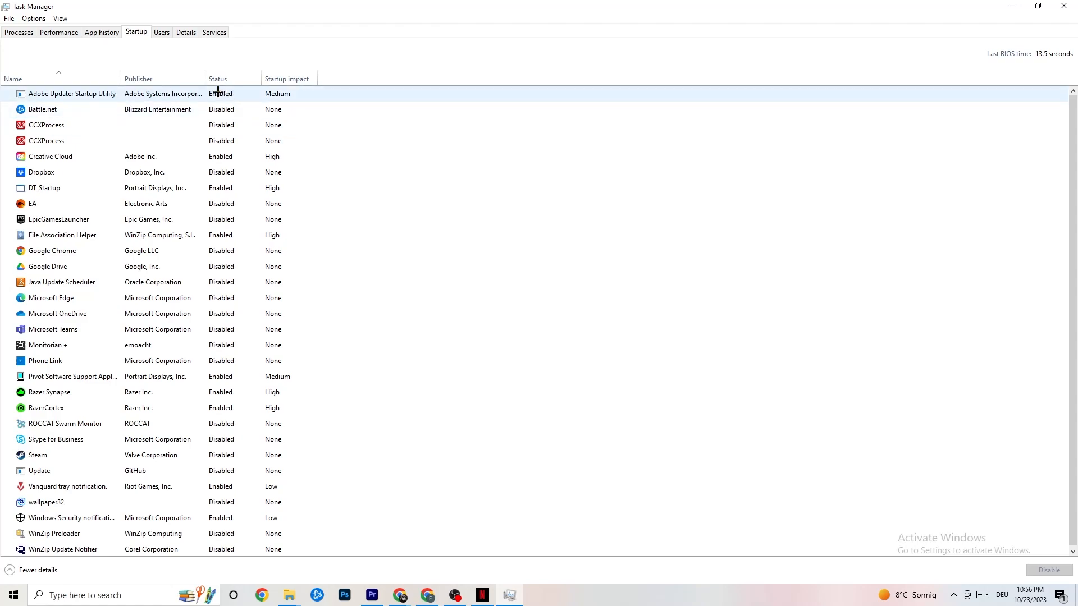
right_click(47, 268)
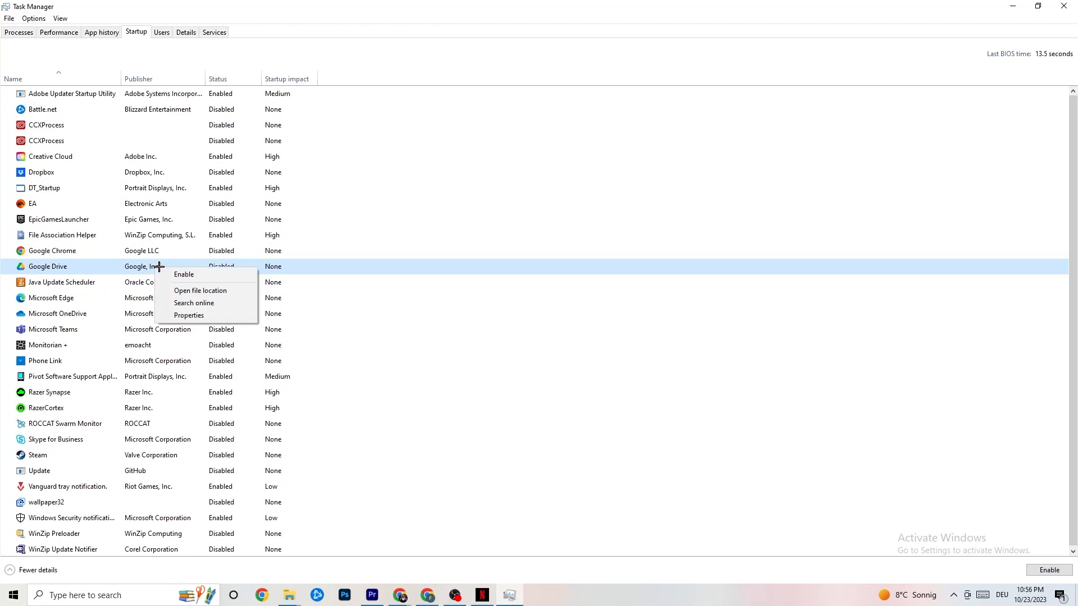
right_click(72, 376)
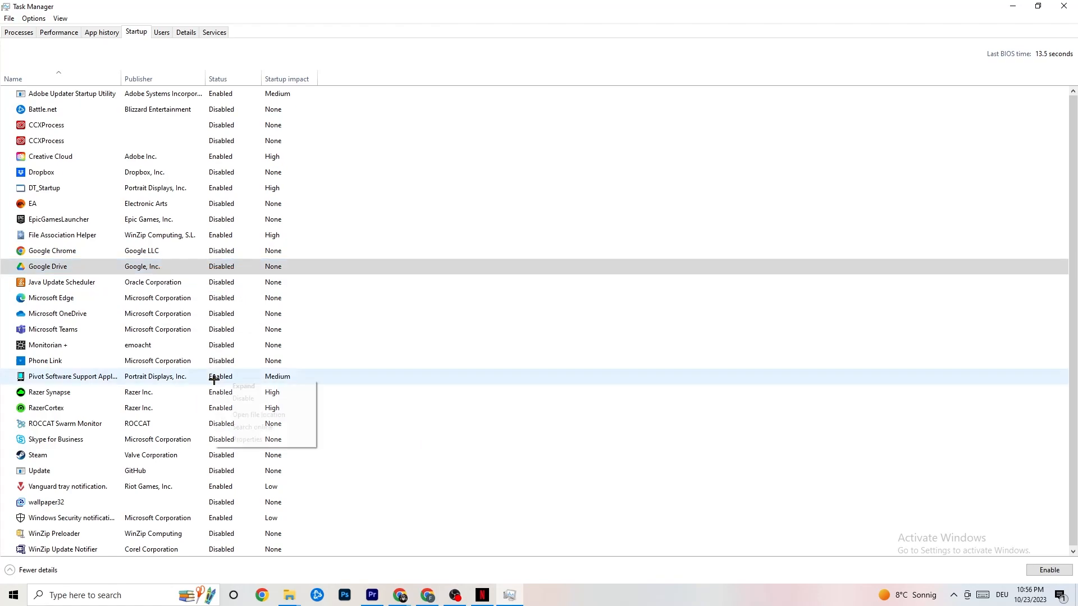
right_click(73, 377)
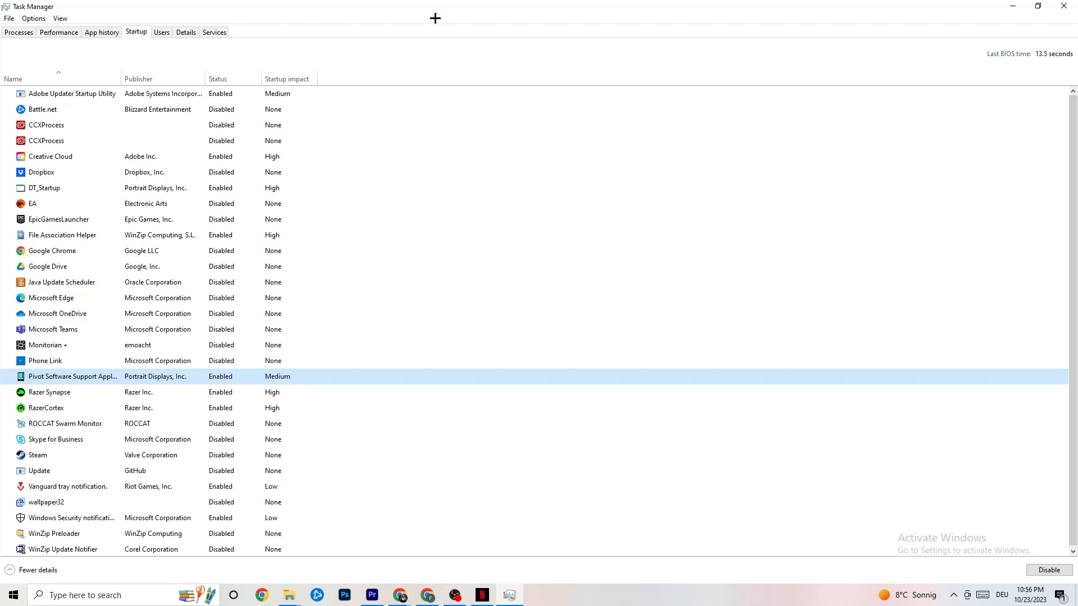
mouse_move(452, 61)
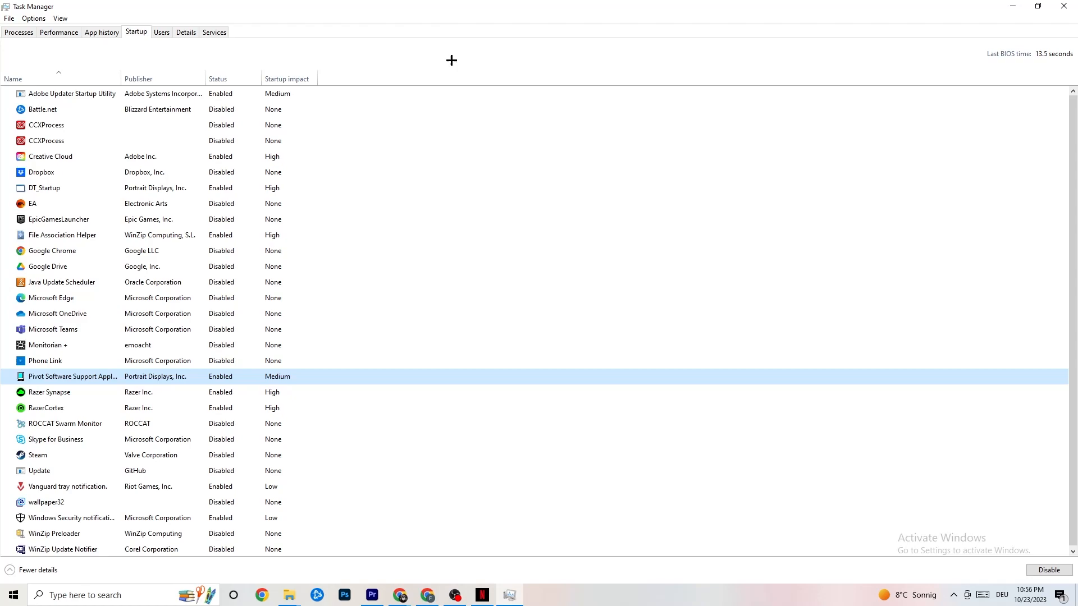